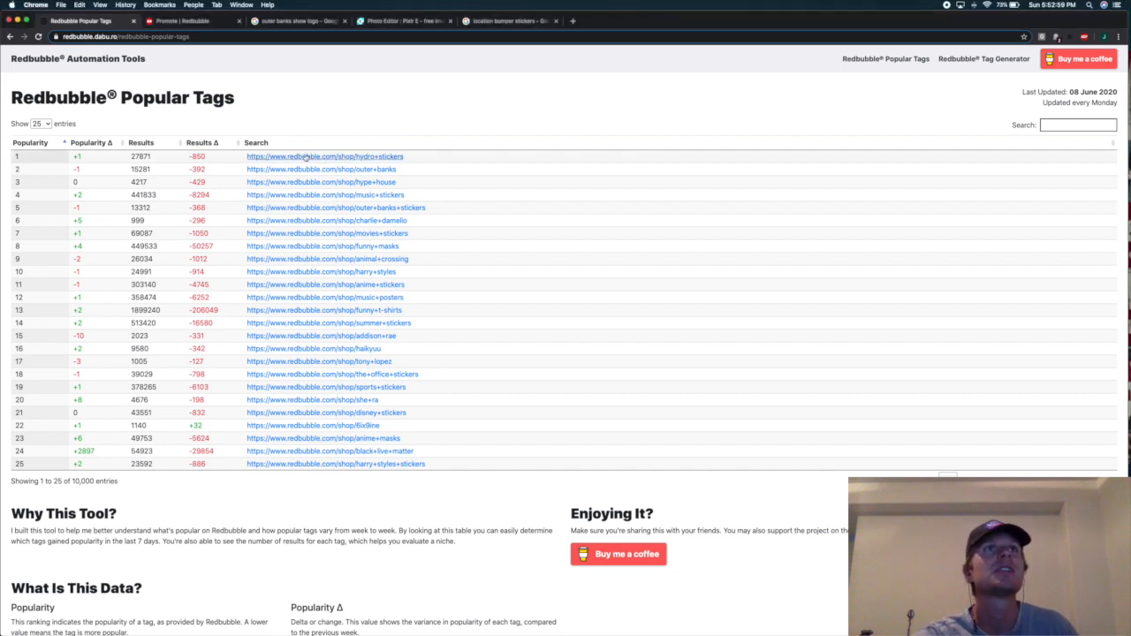
Open the top-ranked hydro stickers tag (28,902 results), then return to Popular Tags
{"action": "left_click", "coordinate": [324, 156]}
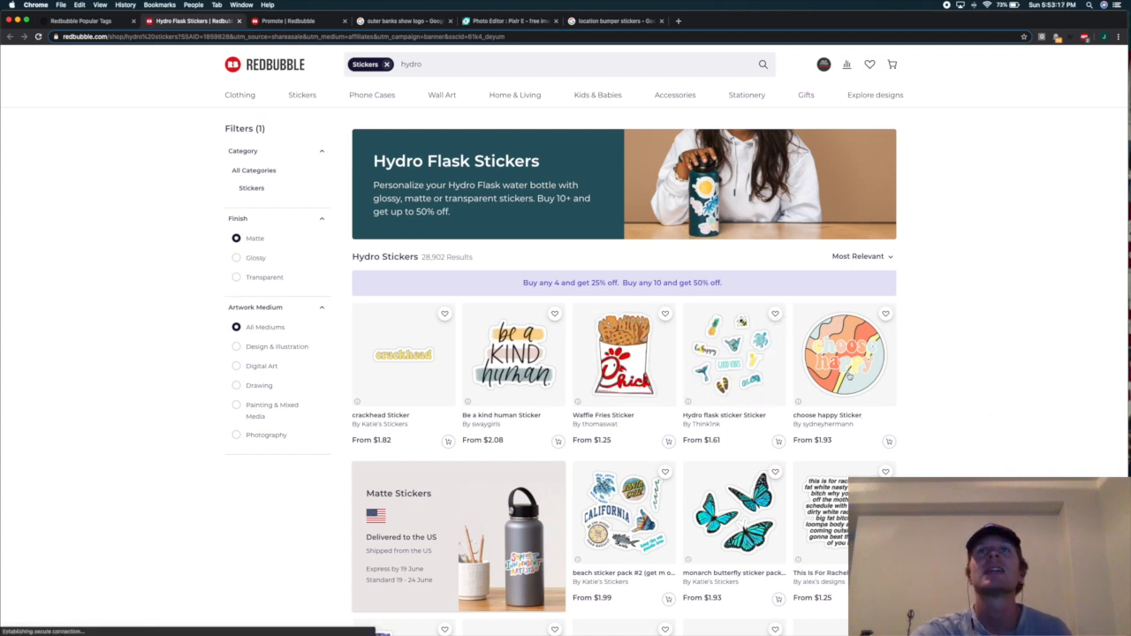
{"action": "mouse_move", "coordinate": [733, 353]}
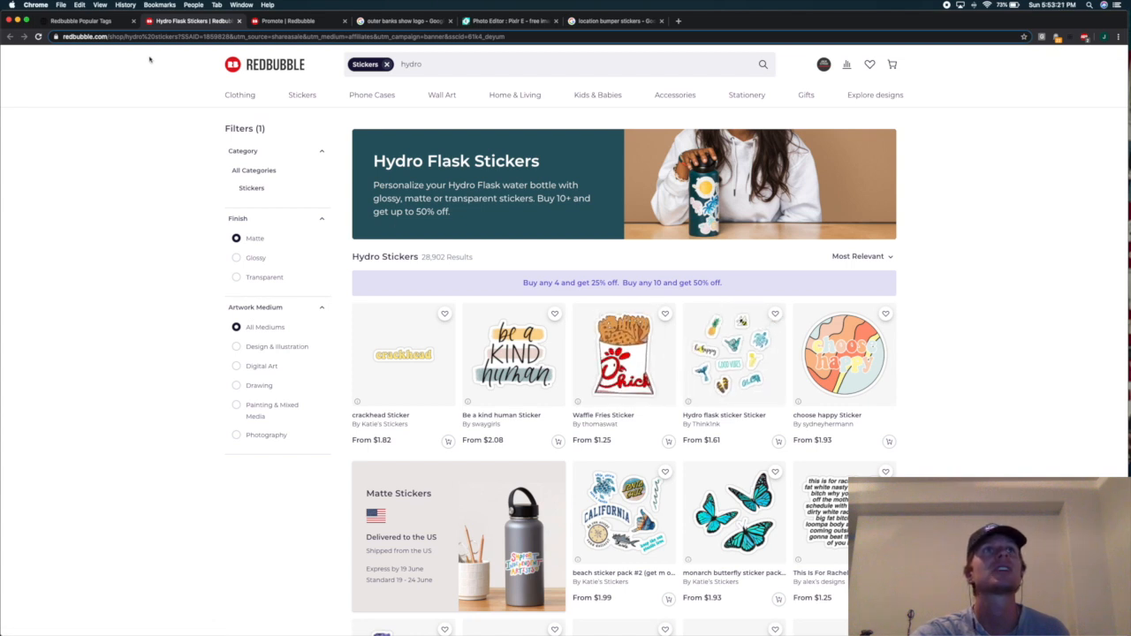
{"action": "mouse_move", "coordinate": [204, 103]}
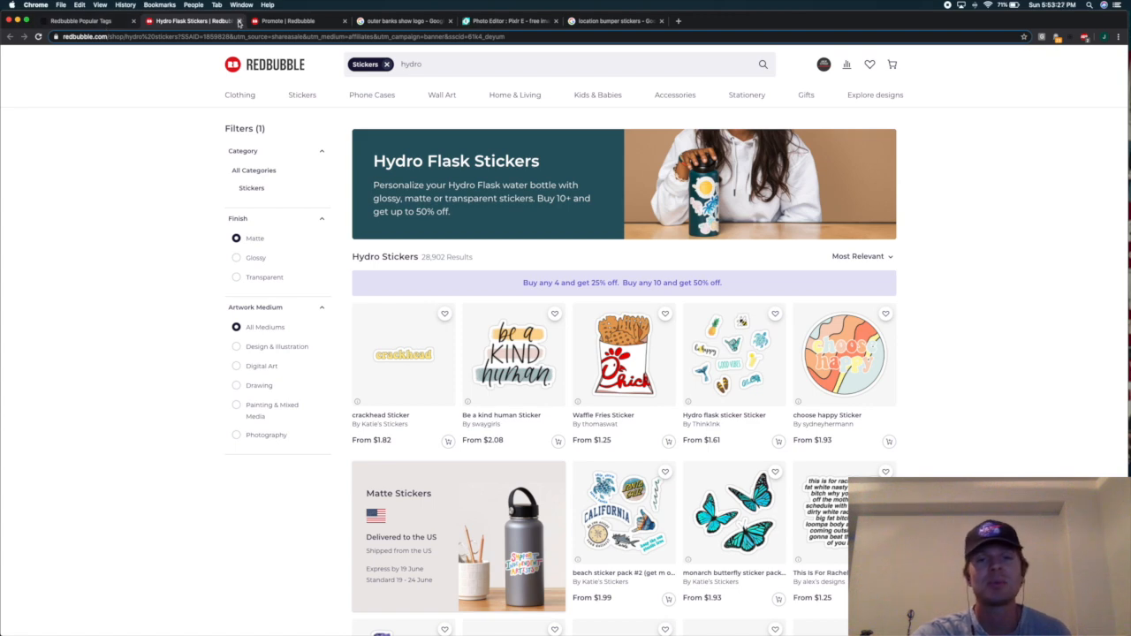
{"action": "left_click", "coordinate": [79, 21]}
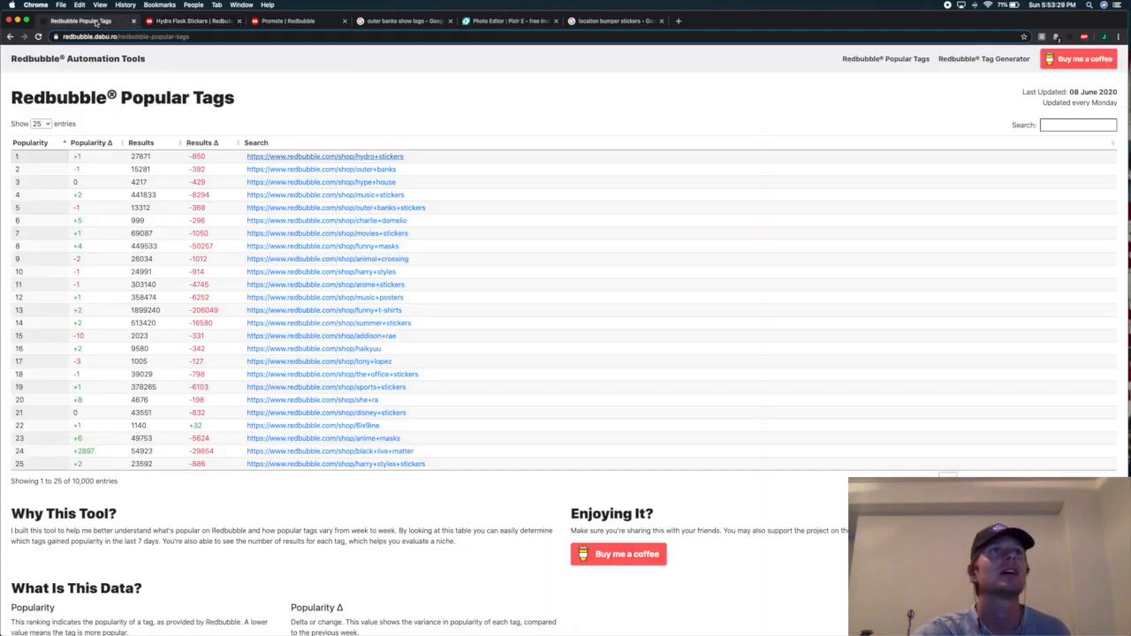
{"action": "mouse_move", "coordinate": [384, 130]}
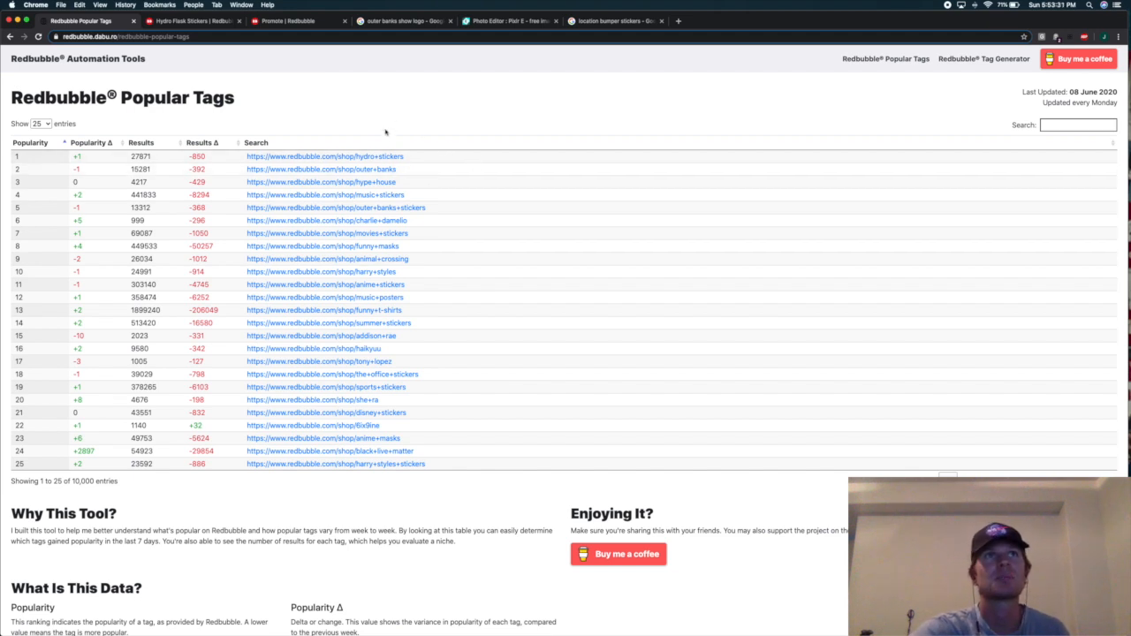
{"action": "mouse_move", "coordinate": [513, 139]}
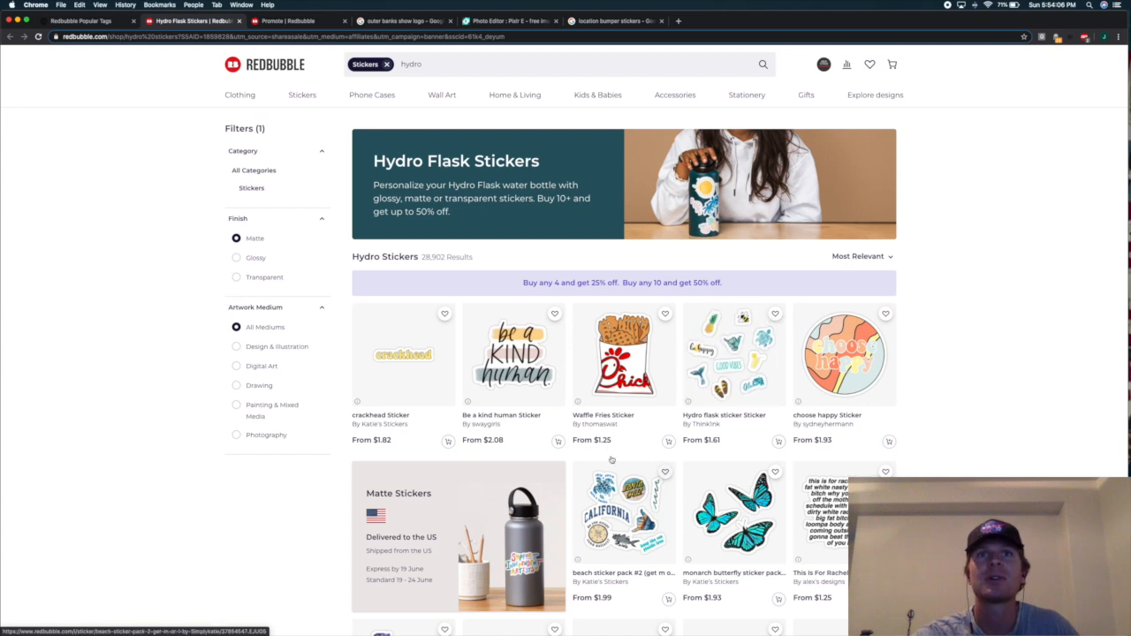
{"action": "scroll", "scroll_direction": "down", "scroll_amount": 3}
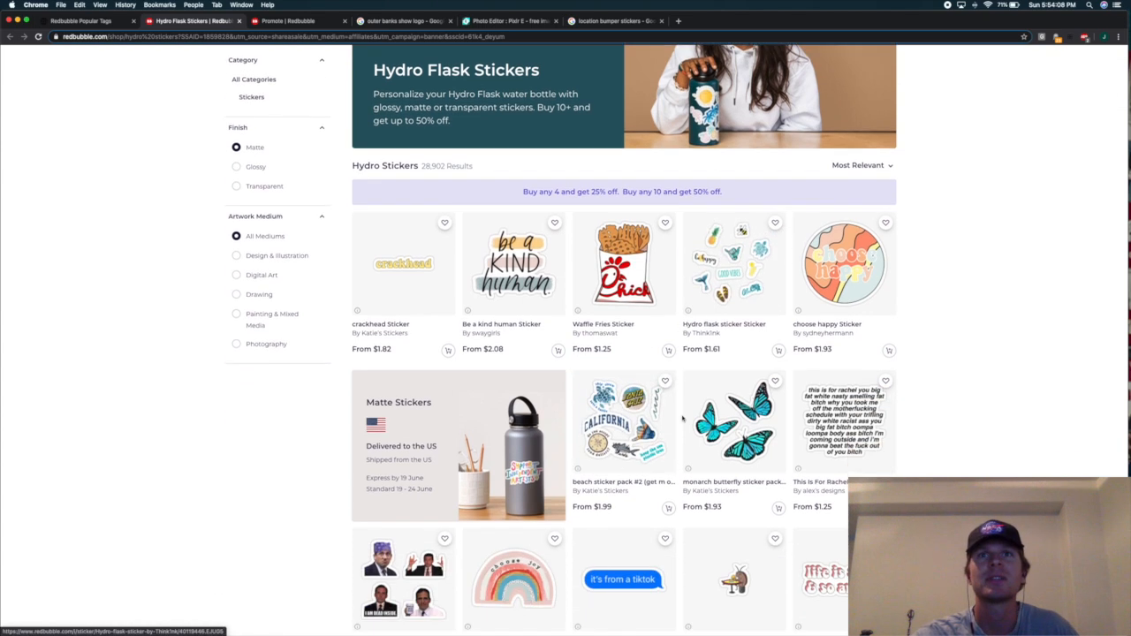
{"action": "scroll", "scroll_direction": "down", "scroll_amount": 3}
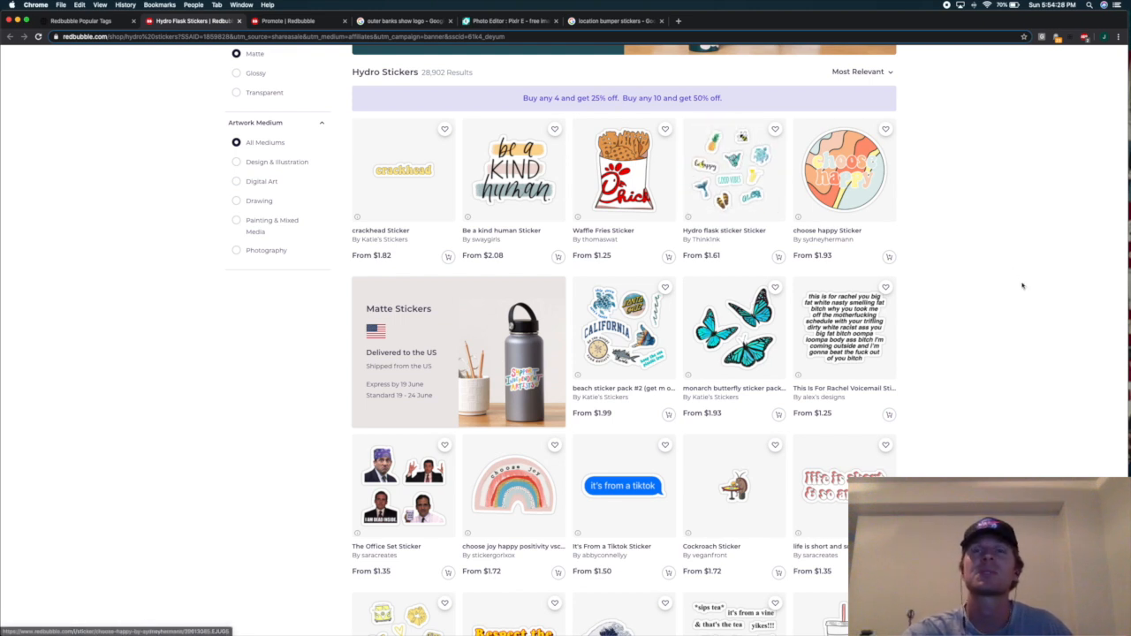
{"action": "mouse_move", "coordinate": [556, 430]}
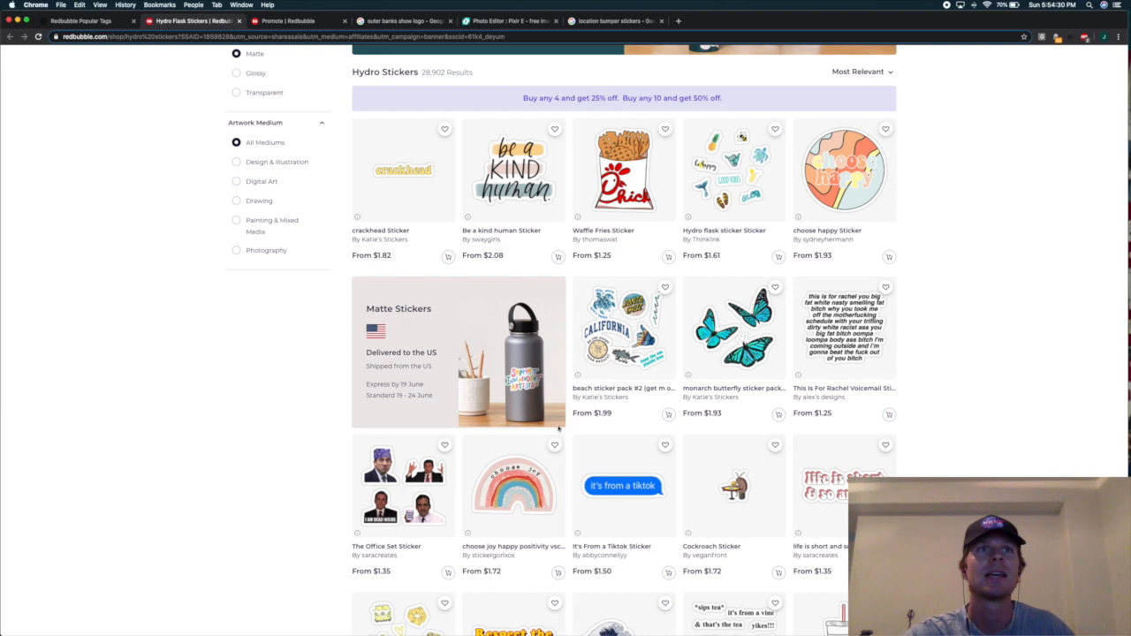
{"action": "scroll", "scroll_direction": "down", "scroll_amount": 3}
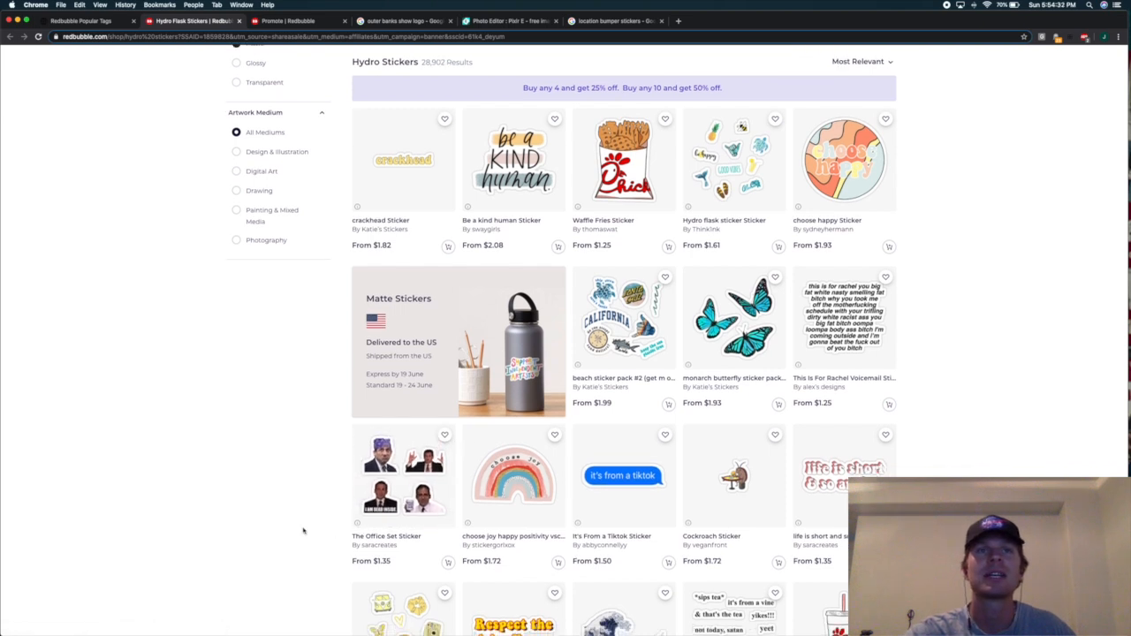
{"action": "scroll", "scroll_direction": "down", "scroll_amount": 3}
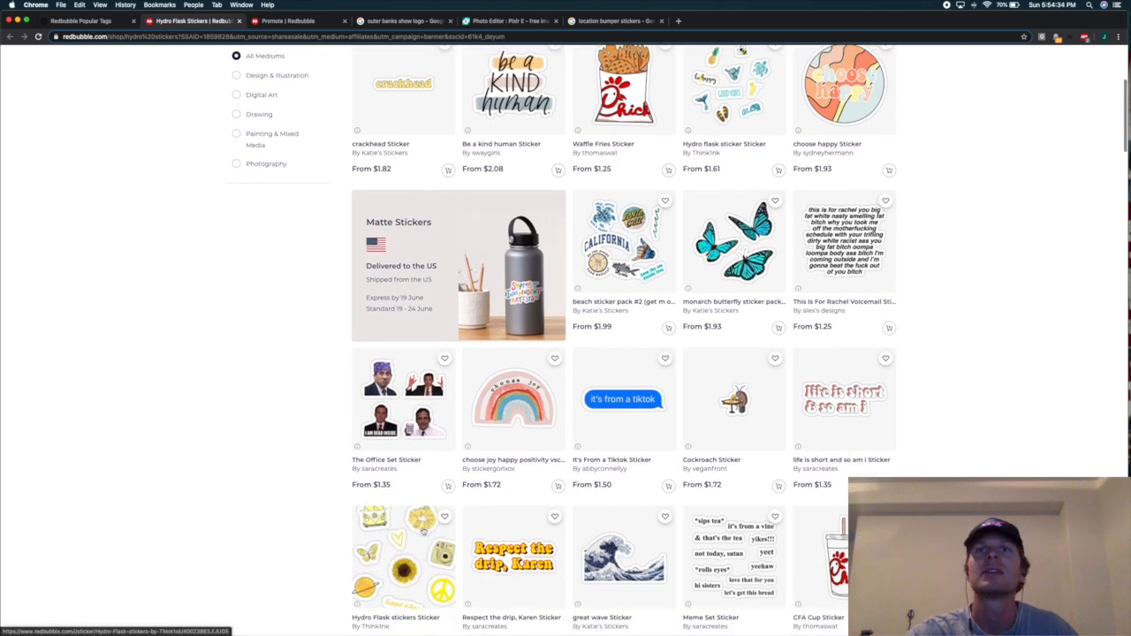
{"action": "scroll", "scroll_direction": "down", "scroll_amount": 3}
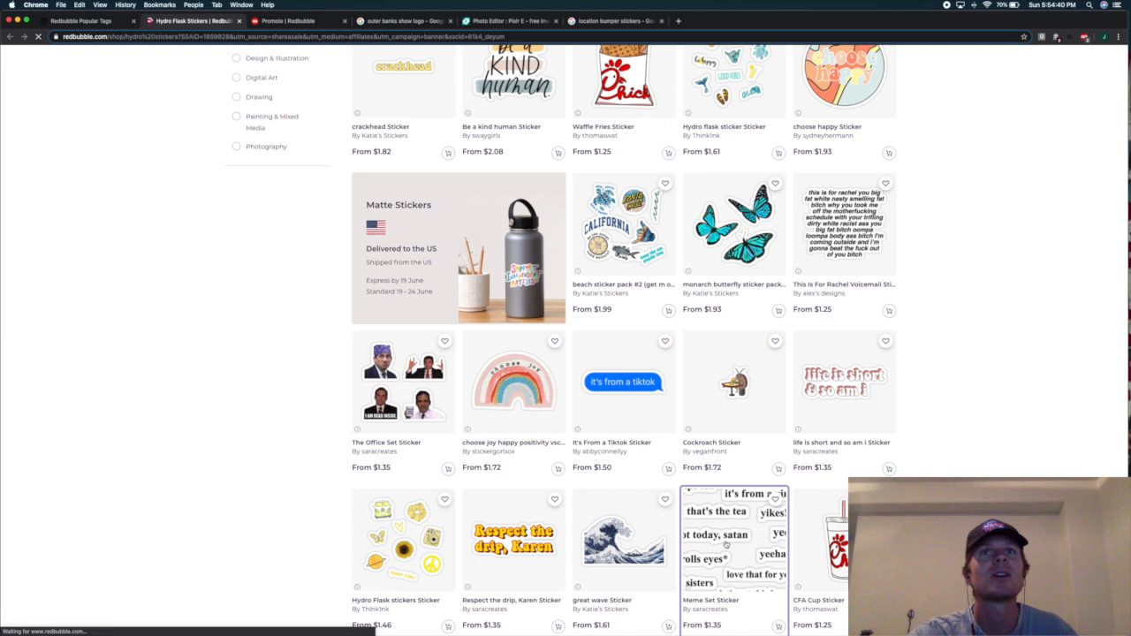
Open the Meme Set Sticker listing and review its $2.70 price, features and reviews
{"action": "left_click", "coordinate": [732, 539]}
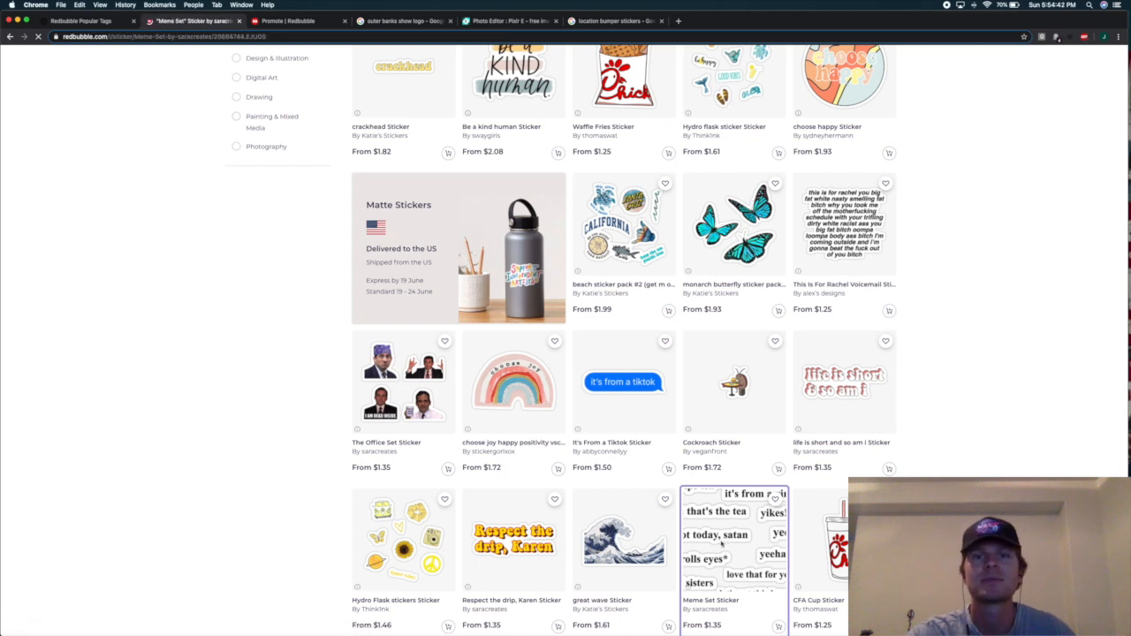
{"action": "left_click", "coordinate": [733, 539]}
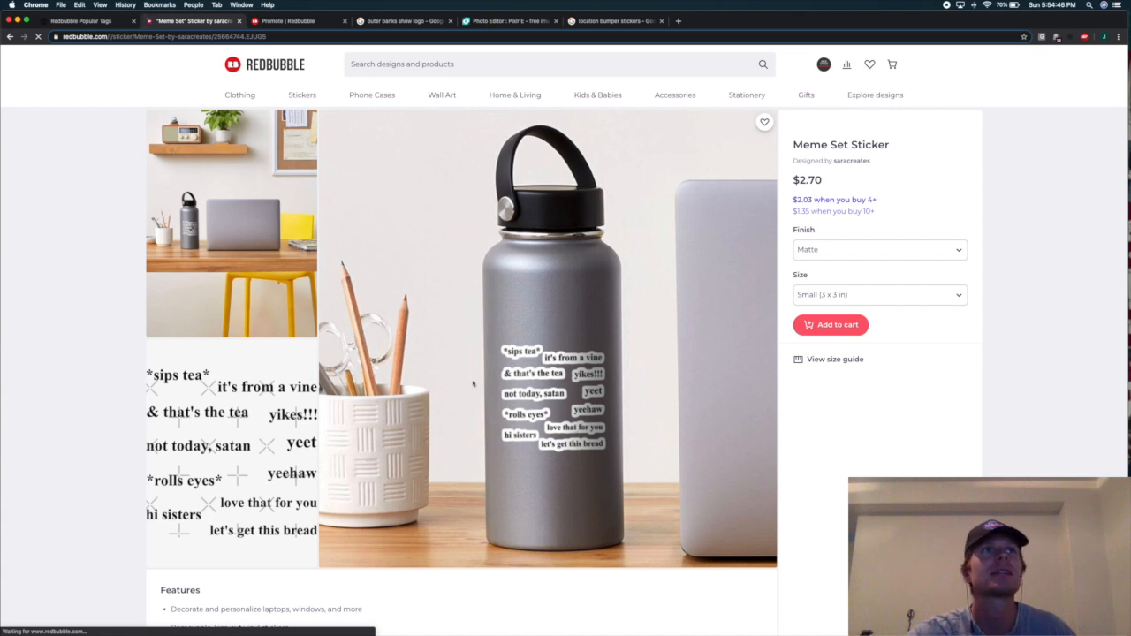
{"action": "scroll", "scroll_direction": "down", "scroll_amount": 3}
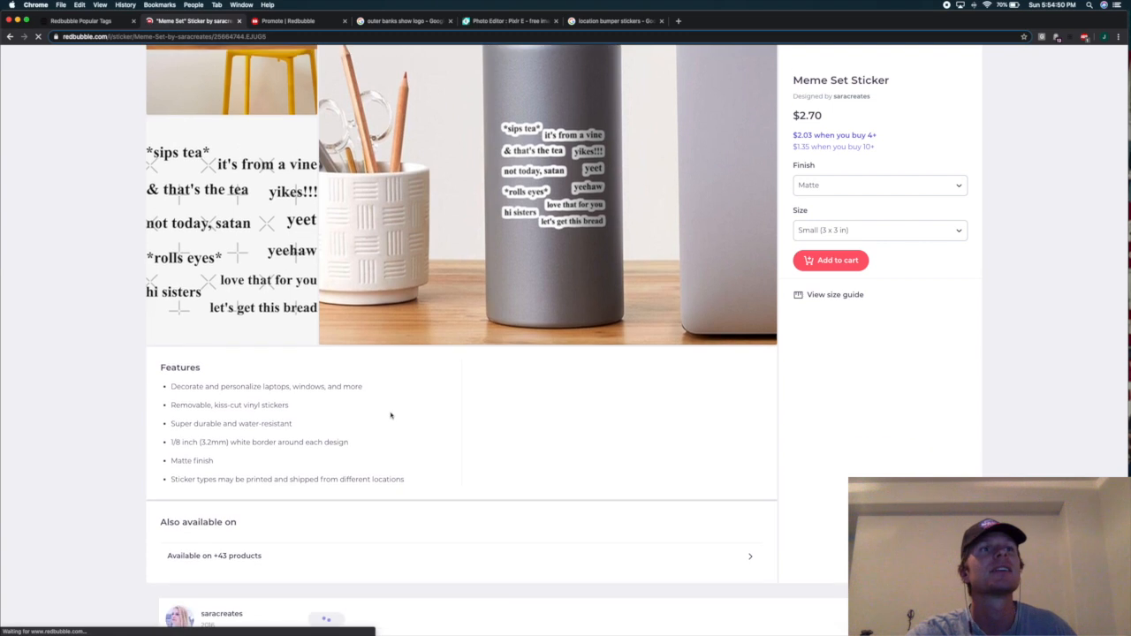
{"action": "scroll", "scroll_direction": "down", "scroll_amount": 3}
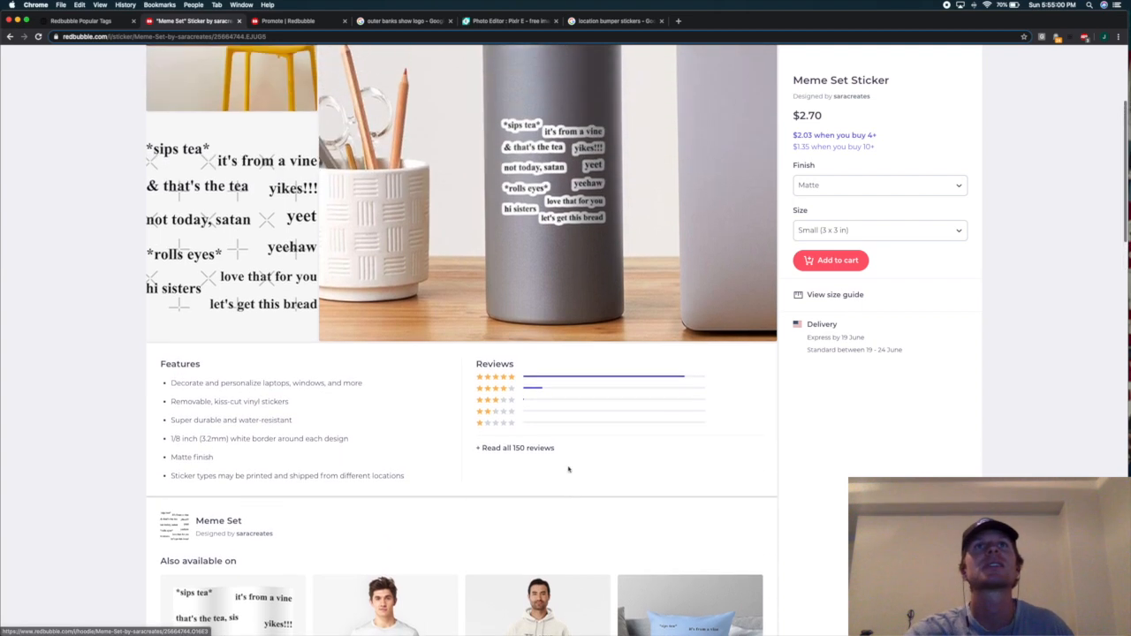
{"action": "scroll", "scroll_direction": "up", "scroll_amount": 3}
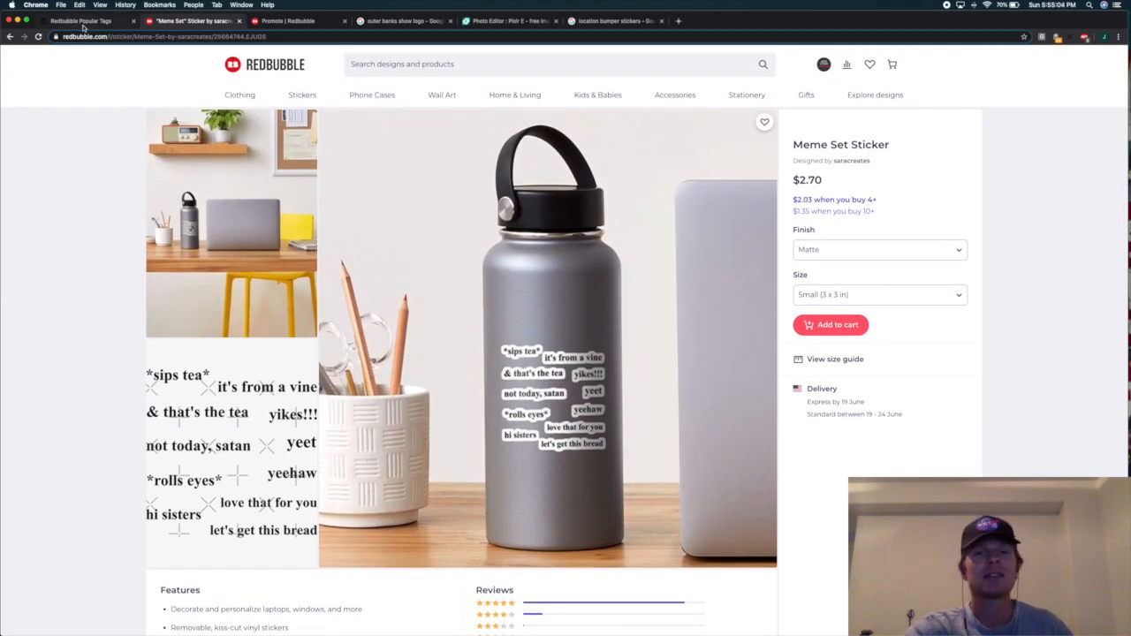
Return to Popular Tags and scroll down the 25-tag table to its pagination
{"action": "left_click", "coordinate": [80, 20]}
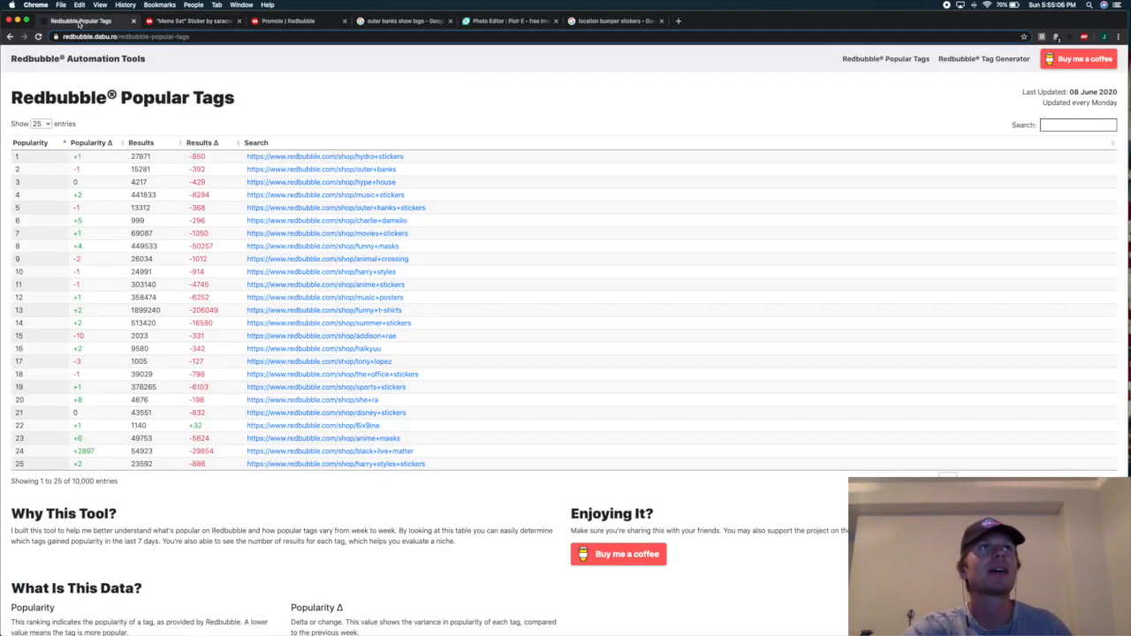
{"action": "mouse_move", "coordinate": [398, 90]}
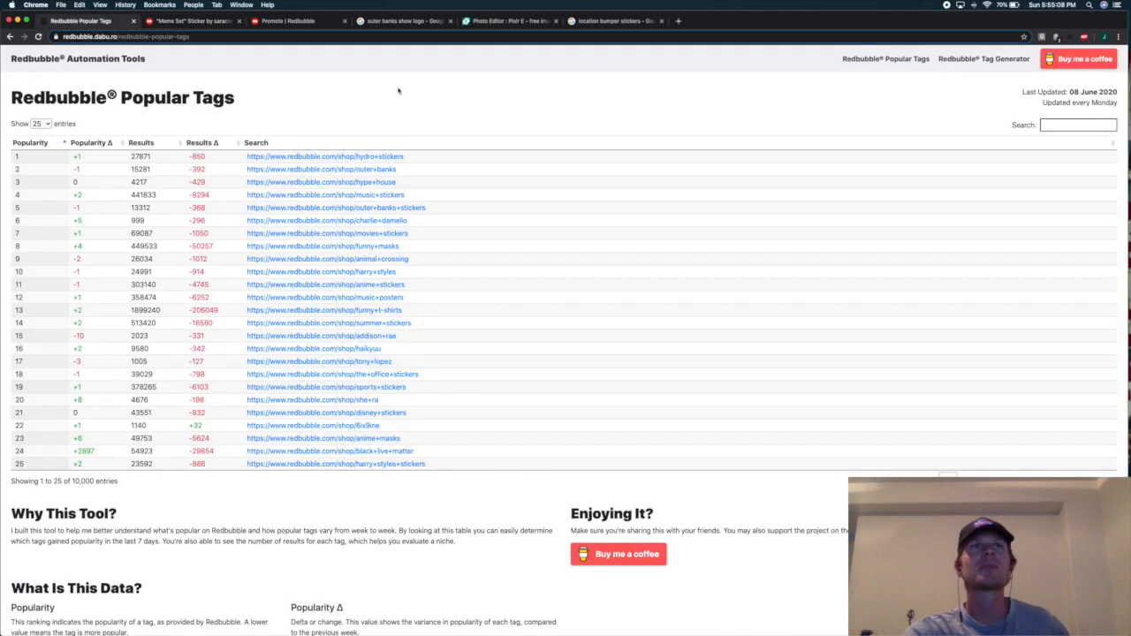
{"action": "mouse_move", "coordinate": [415, 132]}
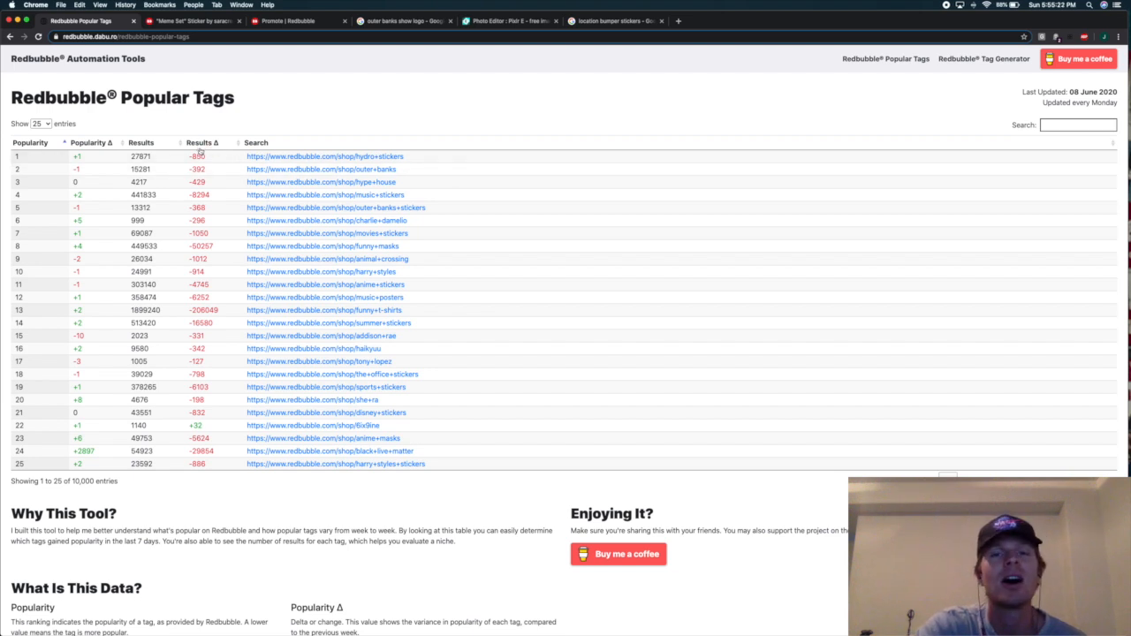
{"action": "scroll", "scroll_direction": "down", "scroll_amount": 3}
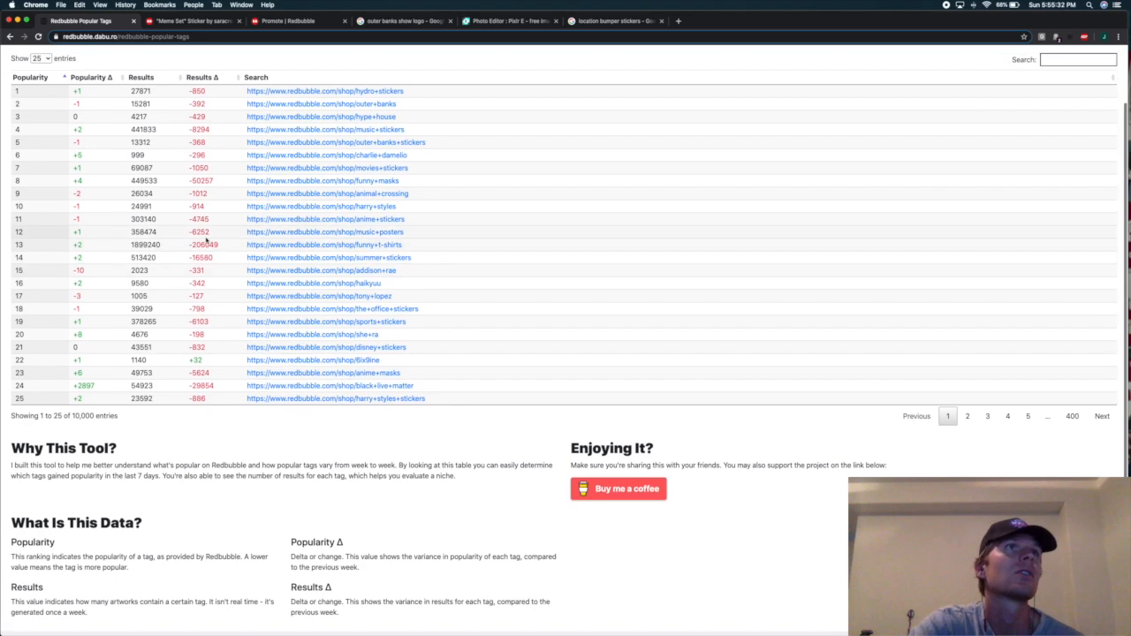
{"action": "scroll", "scroll_direction": "up", "scroll_amount": 3}
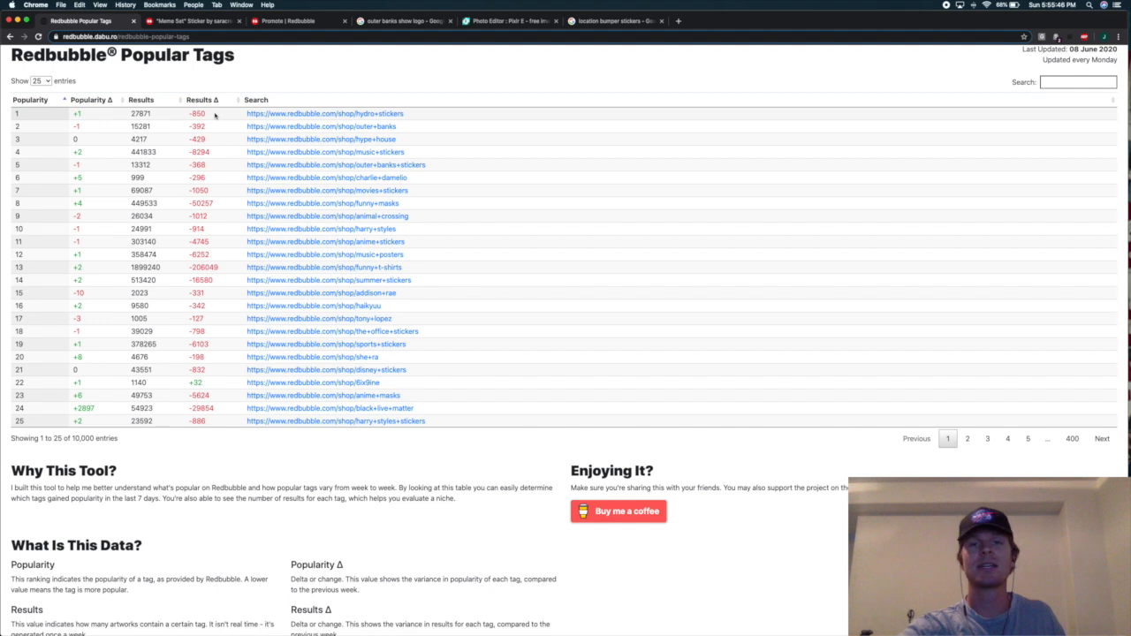
{"action": "mouse_move", "coordinate": [215, 116]}
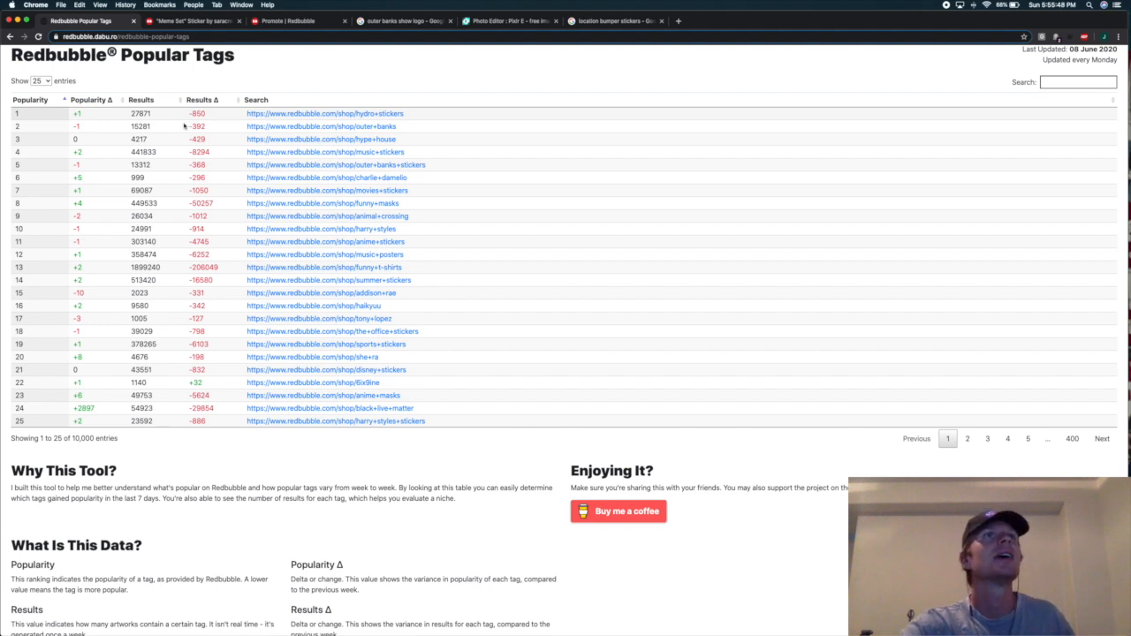
{"action": "mouse_move", "coordinate": [334, 133]}
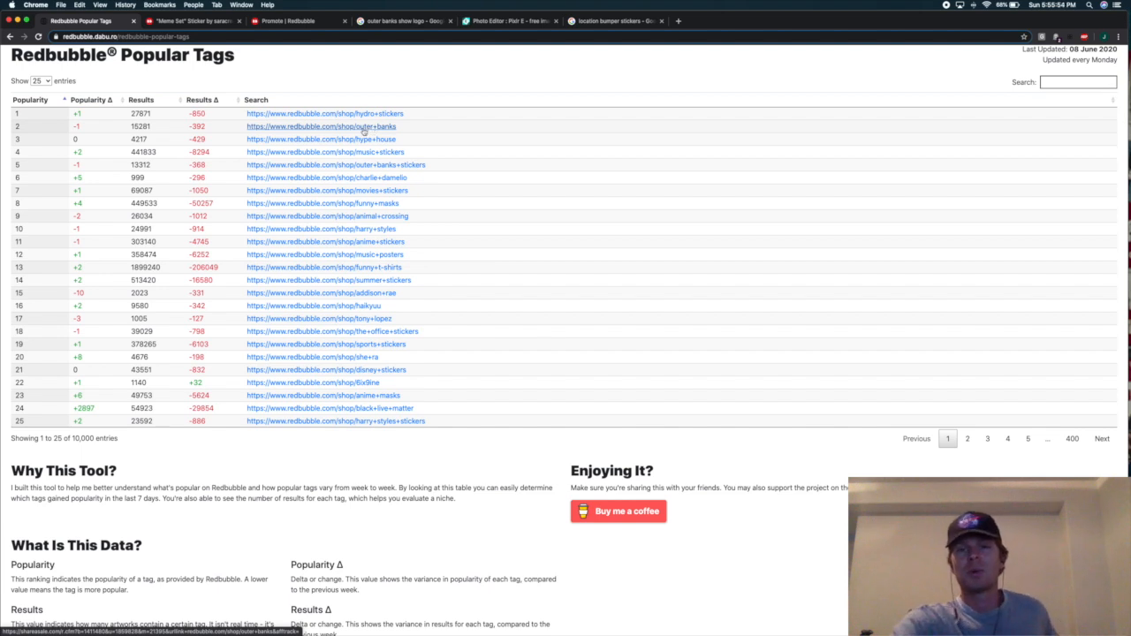
{"action": "mouse_move", "coordinate": [214, 130]}
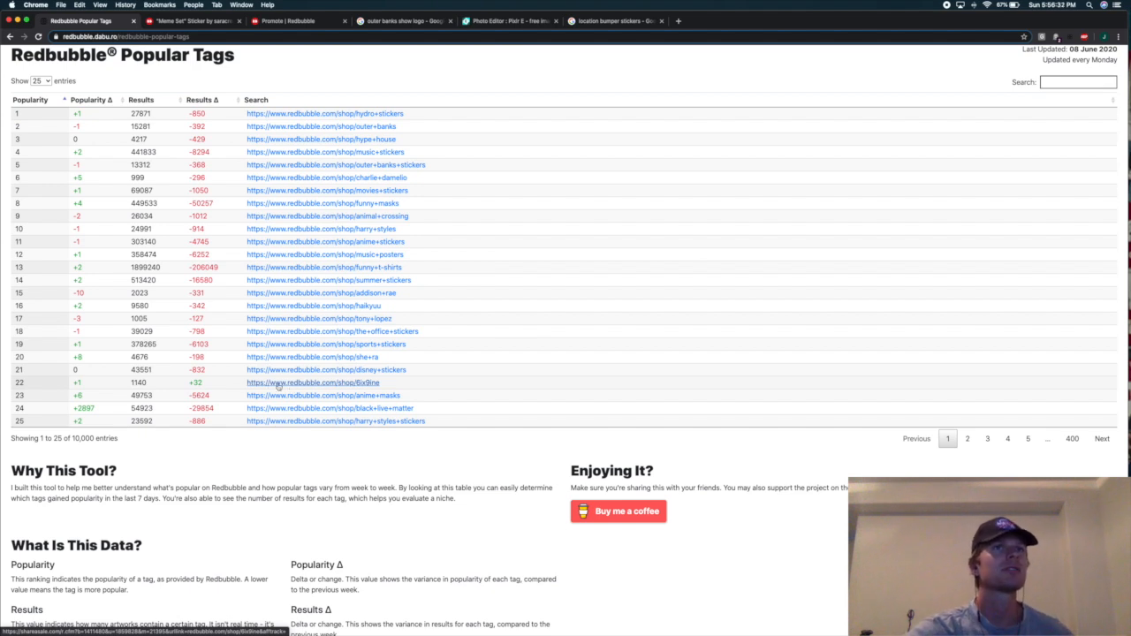
{"action": "mouse_move", "coordinate": [301, 87]}
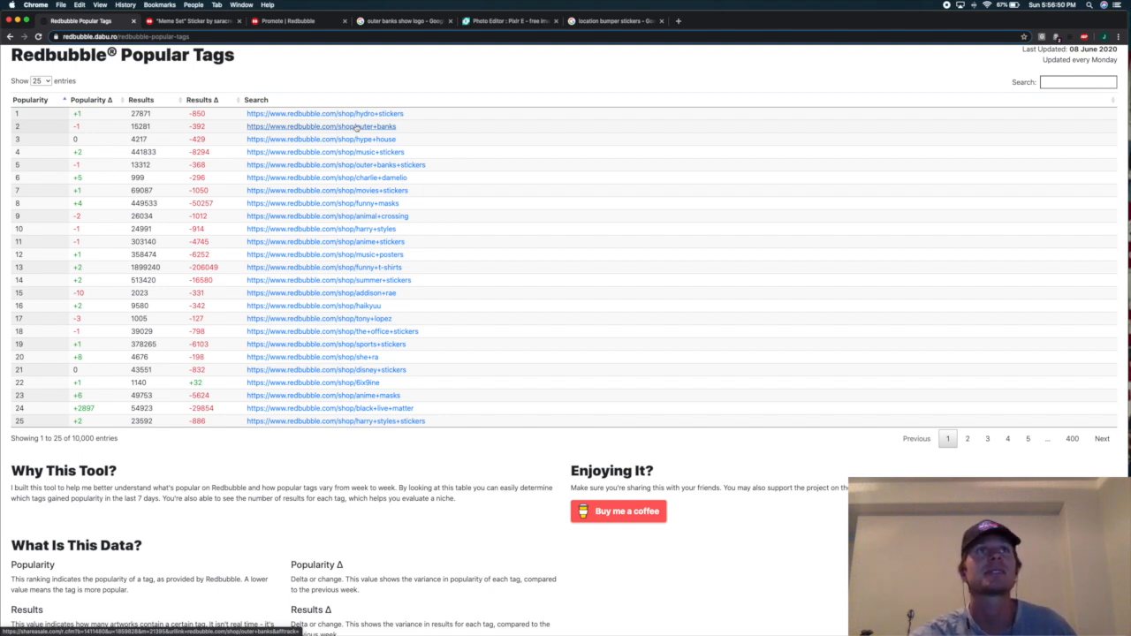
Search the Redbubble shop for 'outer banks' to get 15,561 results
{"action": "left_click", "coordinate": [190, 20]}
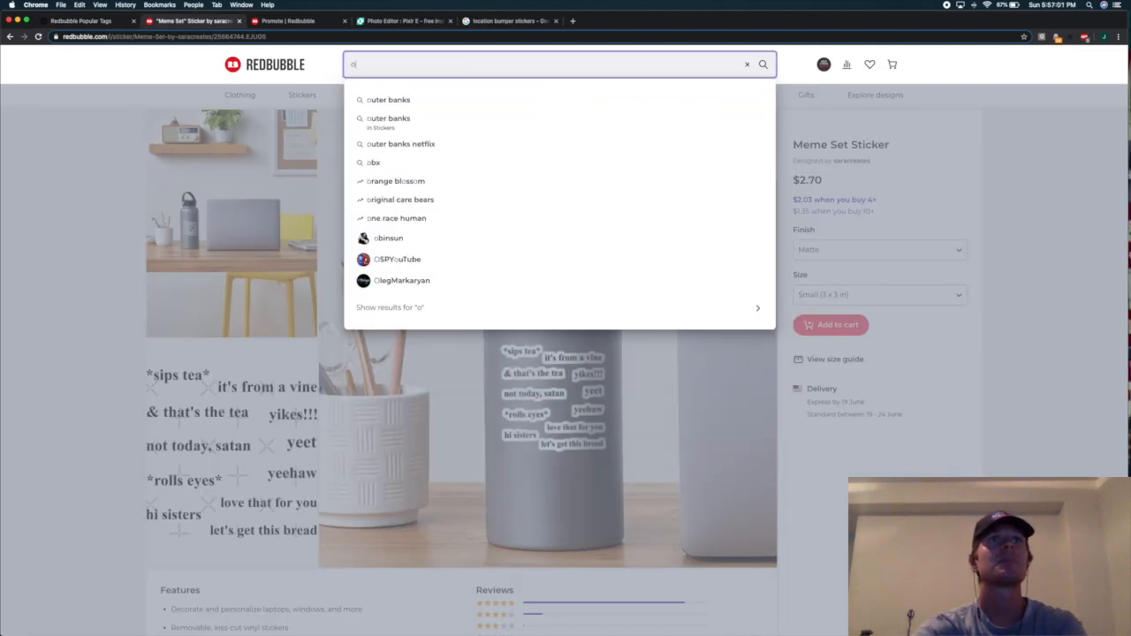
{"action": "left_click", "coordinate": [389, 99]}
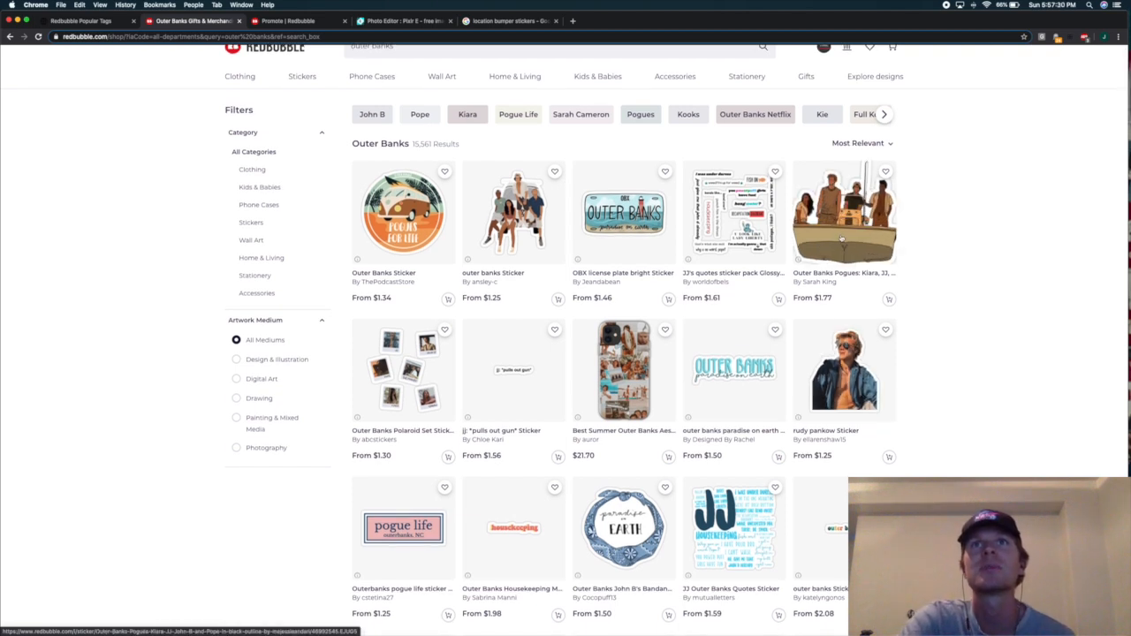
Browse the Outer Banks results, then switch to the location bumper stickers image search
{"action": "scroll", "scroll_direction": "down", "scroll_amount": 3}
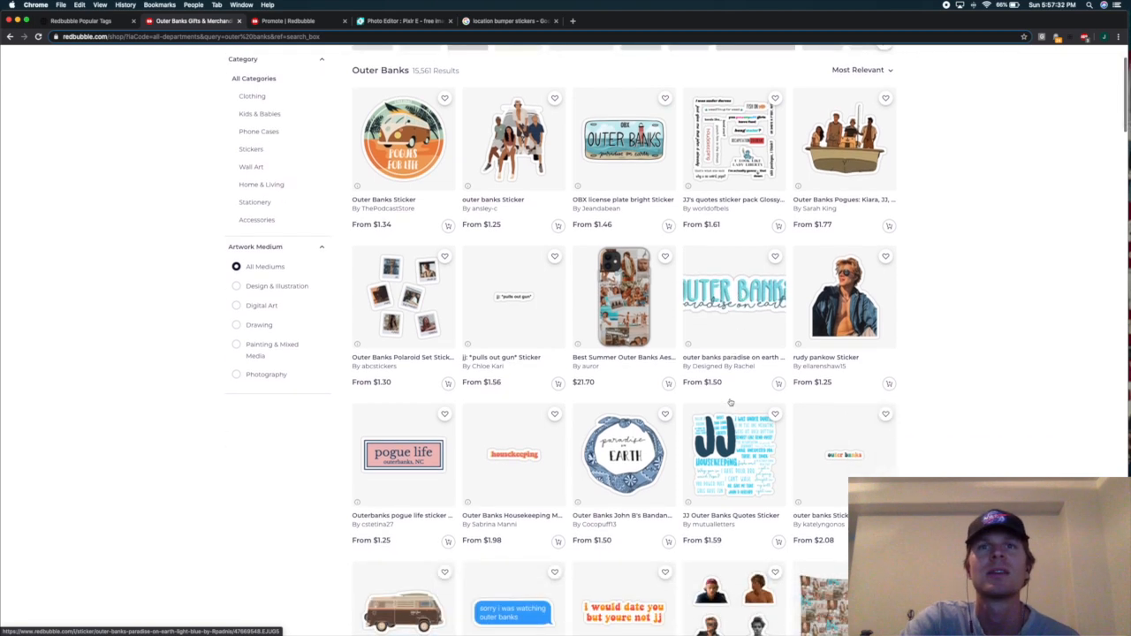
{"action": "scroll", "scroll_direction": "down", "scroll_amount": 3}
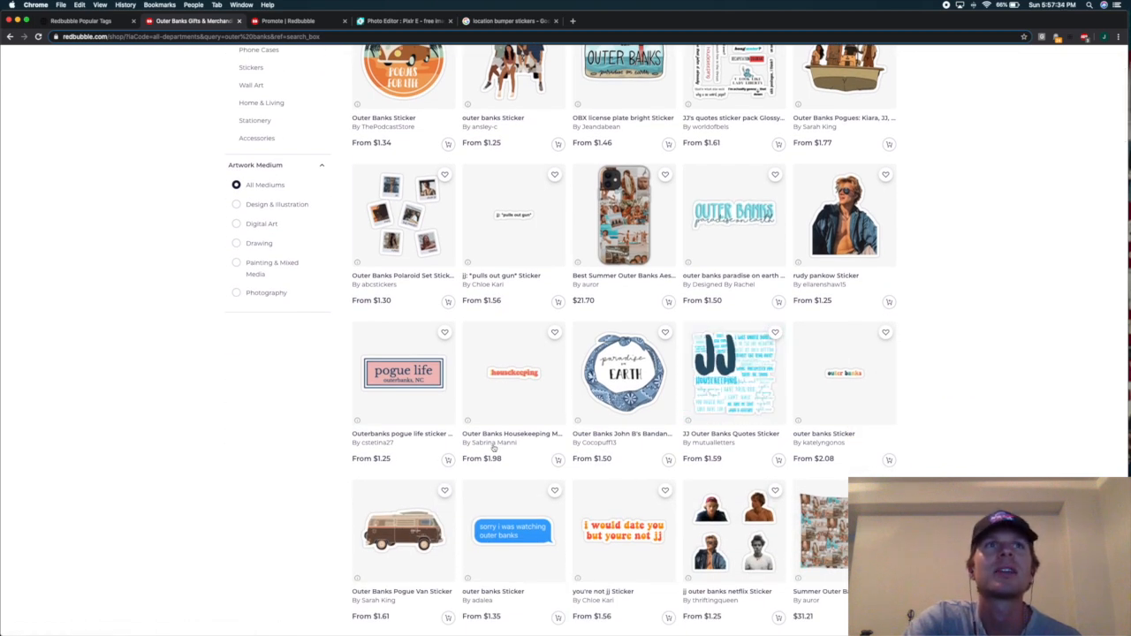
{"action": "scroll", "scroll_direction": "down", "scroll_amount": 3}
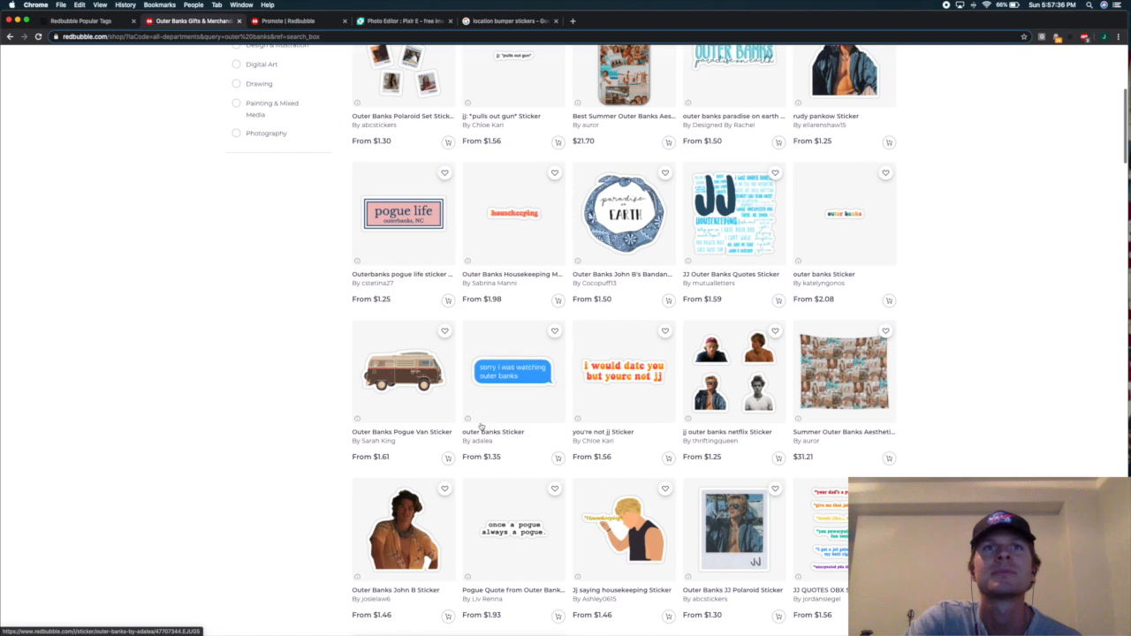
{"action": "scroll", "scroll_direction": "down", "scroll_amount": 3}
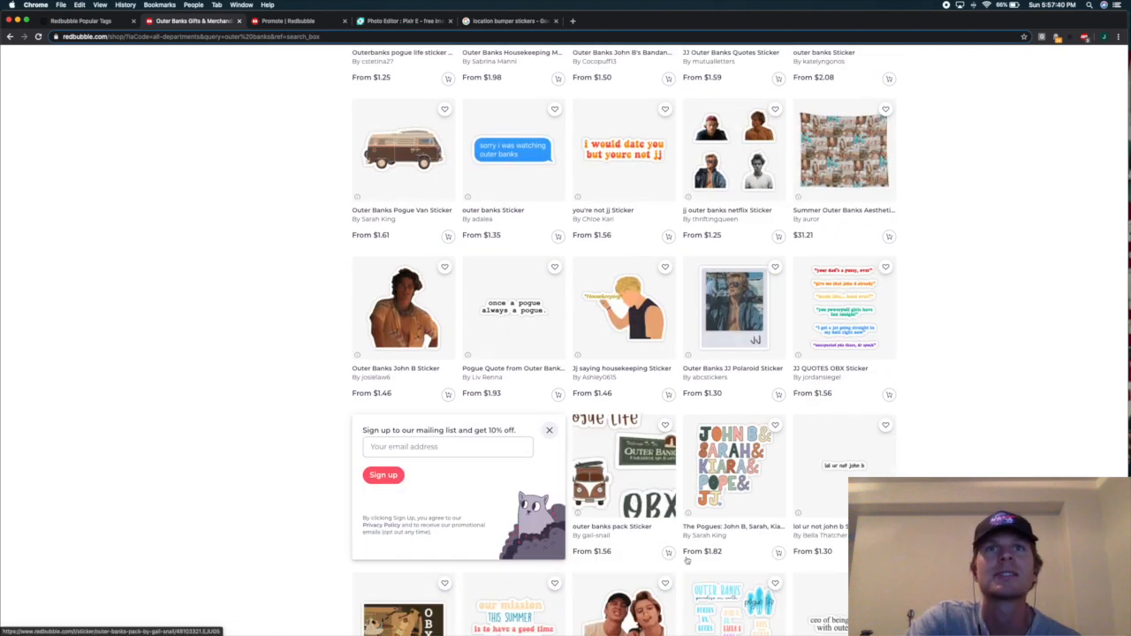
{"action": "scroll", "scroll_direction": "down", "scroll_amount": 3}
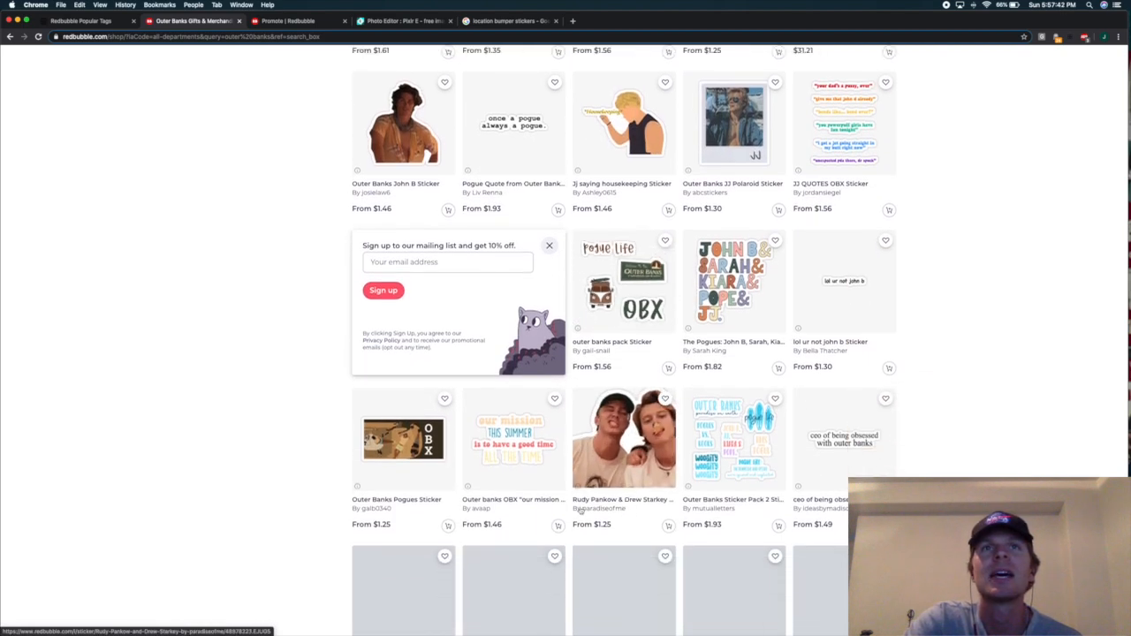
{"action": "scroll", "scroll_direction": "down", "scroll_amount": 3}
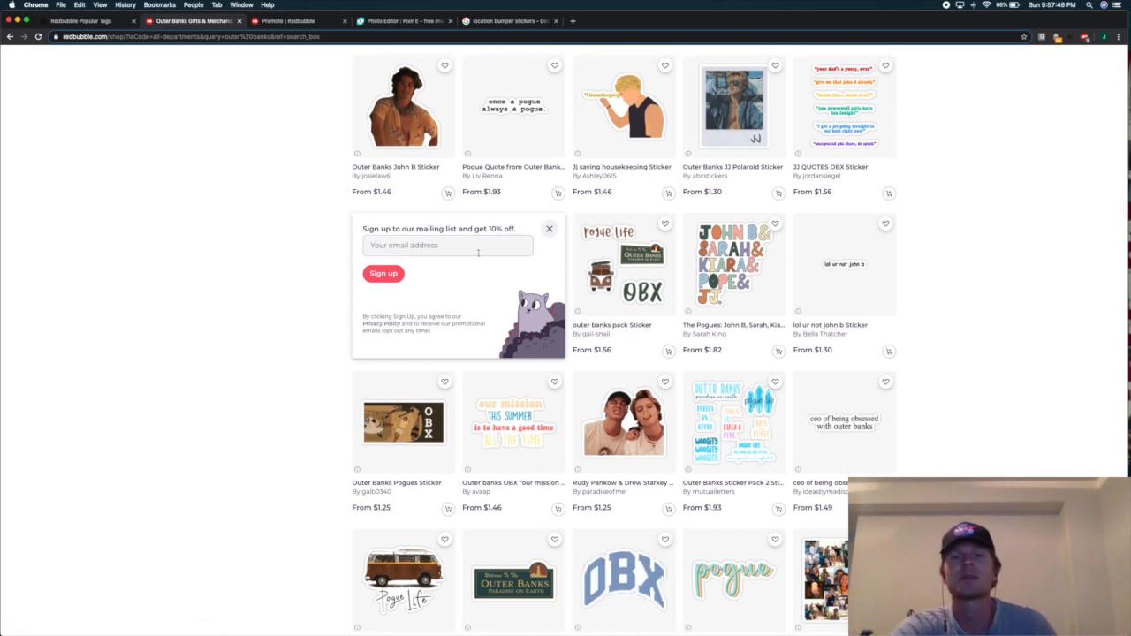
{"action": "left_click", "coordinate": [508, 21]}
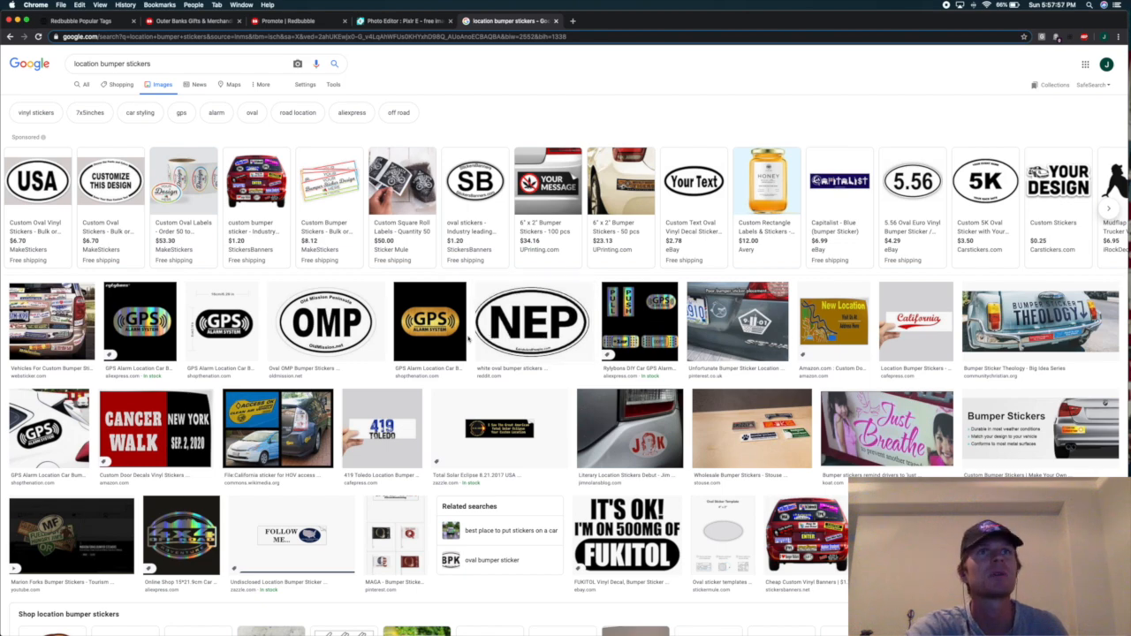
Review the oval bumper sticker images, then return to the Add new work form
{"action": "scroll", "scroll_direction": "down", "scroll_amount": 3}
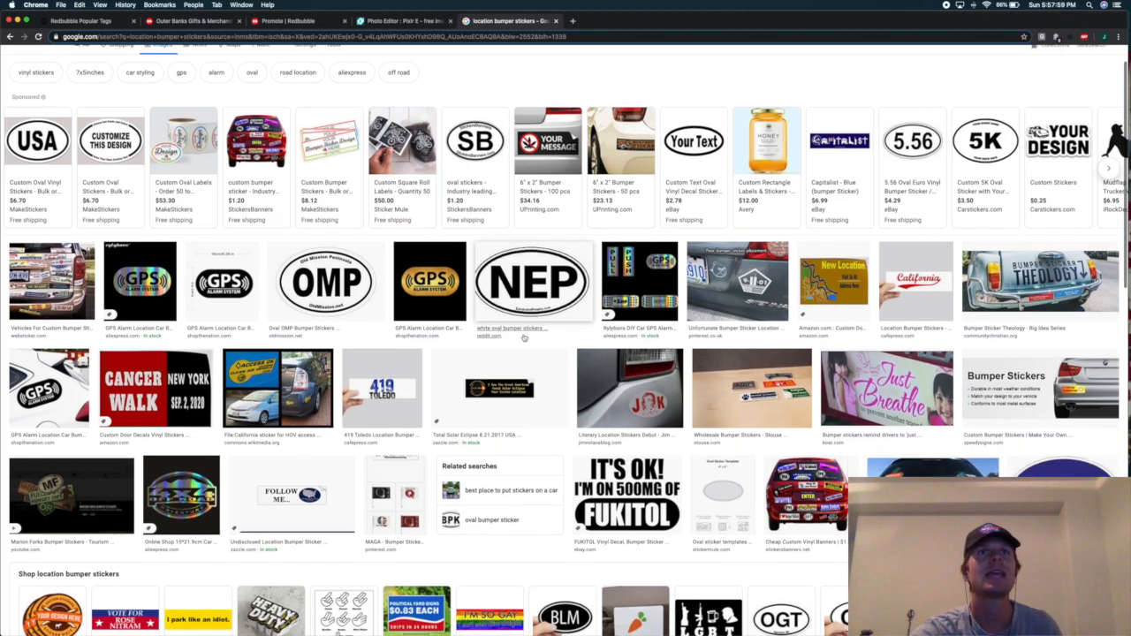
{"action": "scroll", "scroll_direction": "down", "scroll_amount": 3}
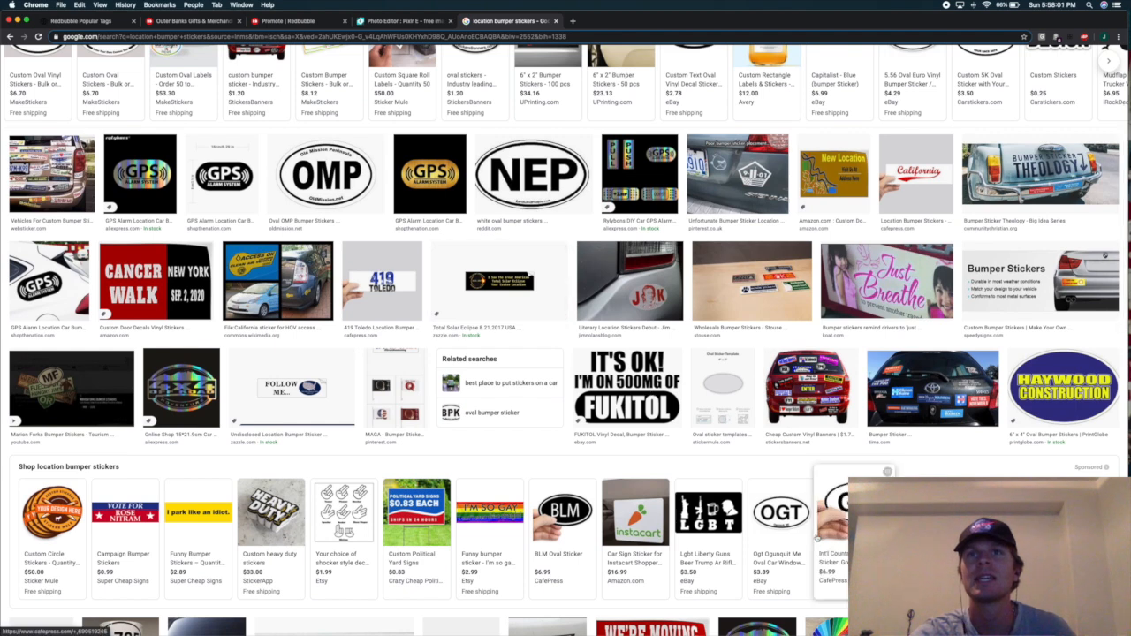
{"action": "mouse_move", "coordinate": [780, 511]}
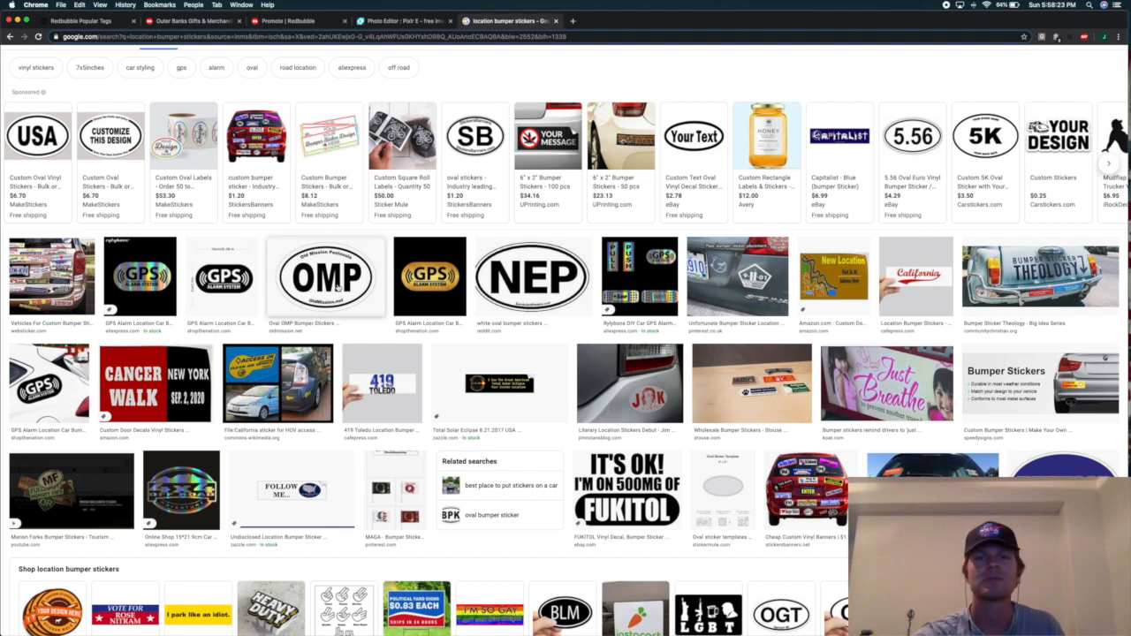
{"action": "left_click", "coordinate": [298, 21]}
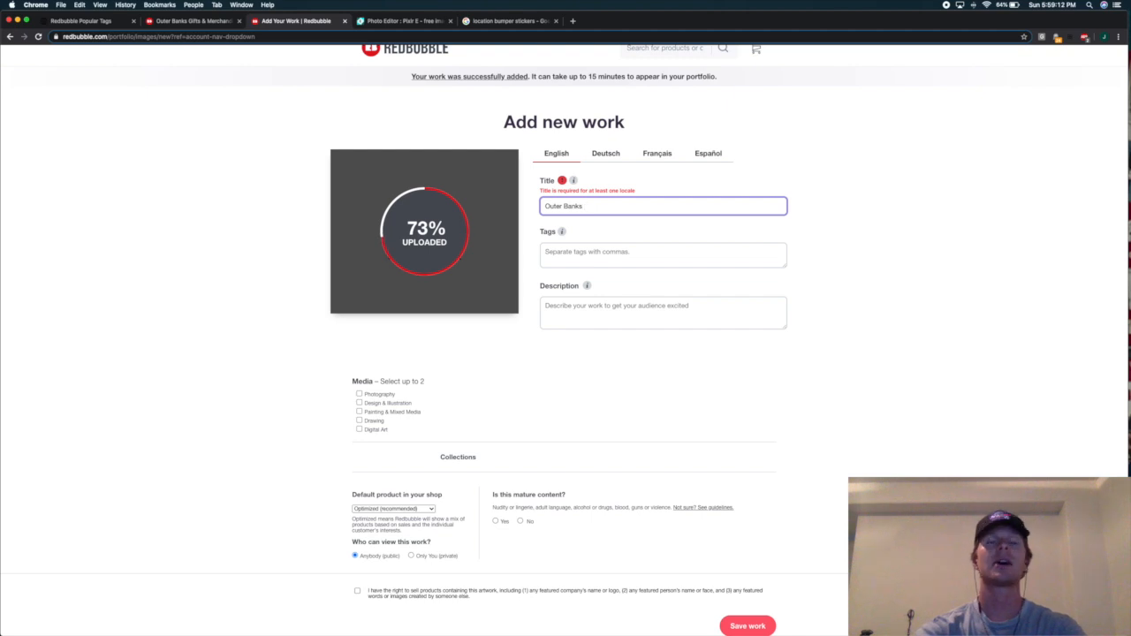
Title the uploaded OBX oval design 'Outer Banks OBX Logo', removing the extra '| OBX design |' text
{"action": "type", "text": "OBX Logo"}
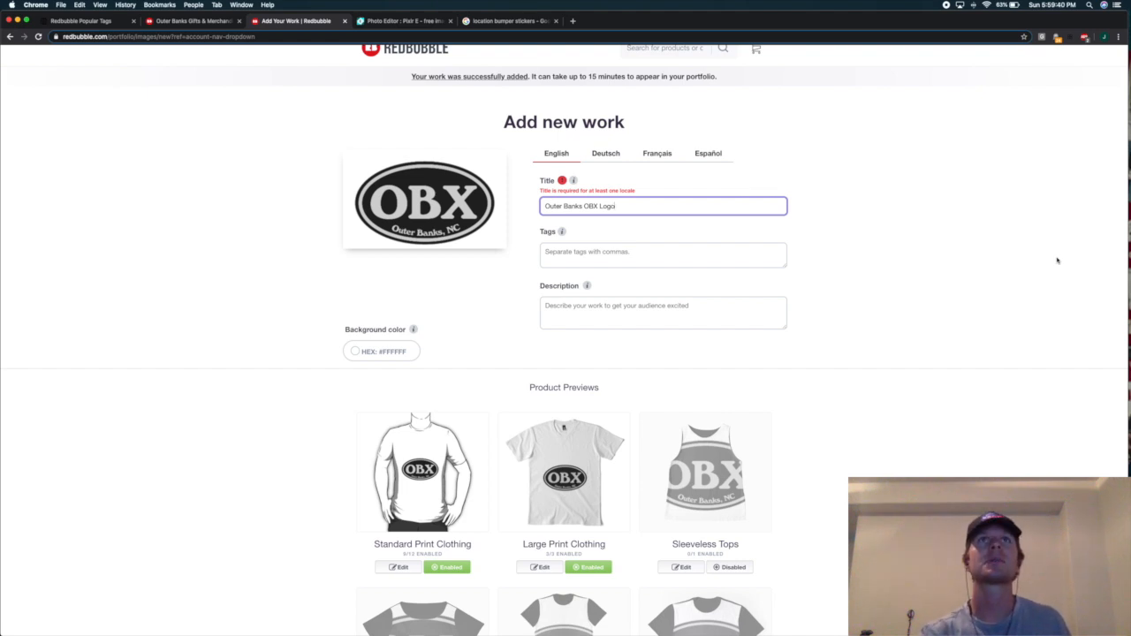
{"action": "scroll", "scroll_direction": "up", "scroll_amount": 3}
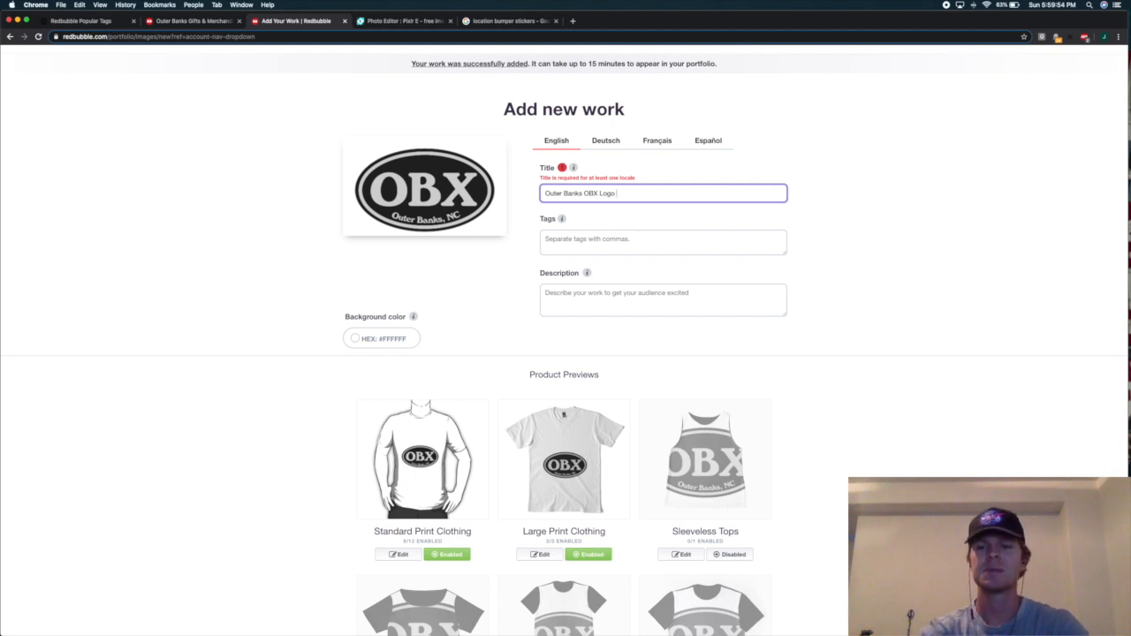
{"action": "type", "text": "|"}
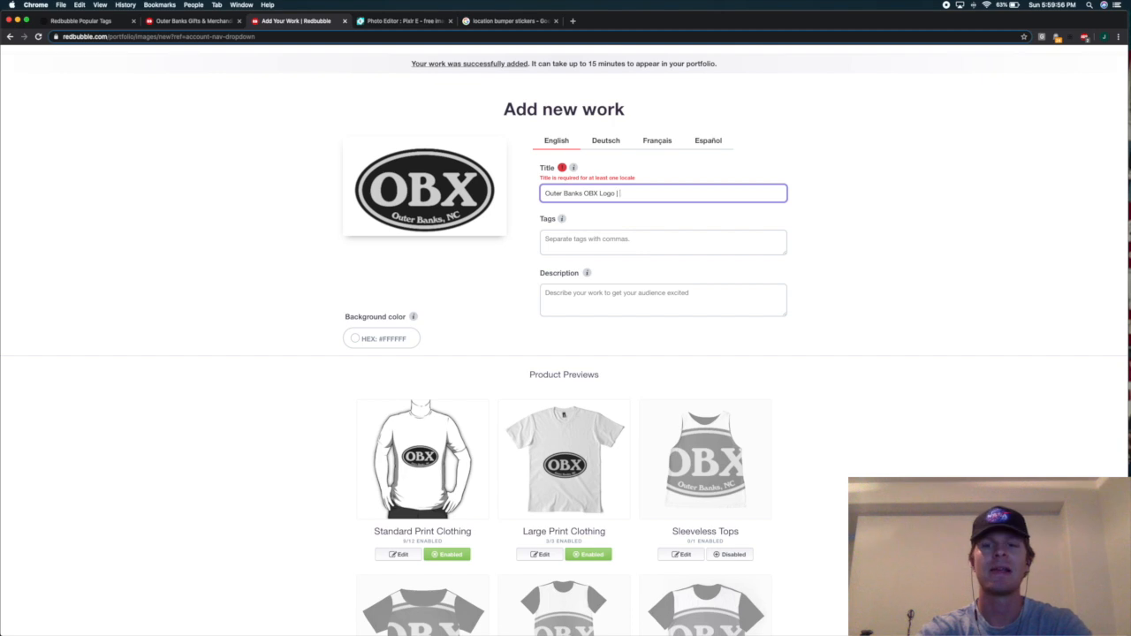
{"action": "type", "text": "OBX"}
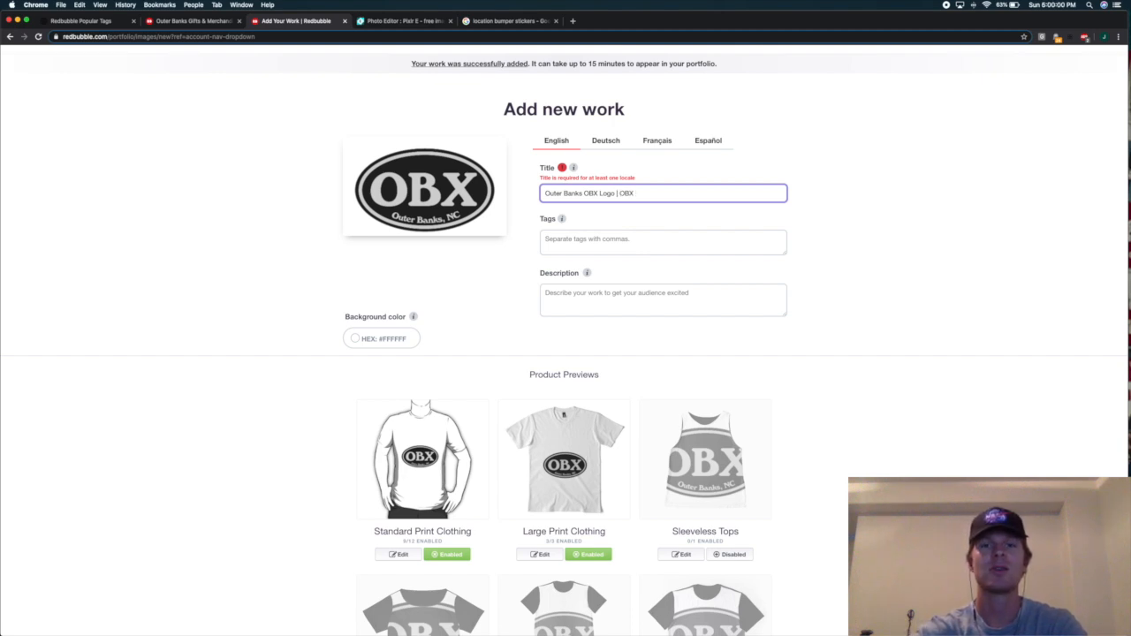
{"action": "type", "text": "desi"}
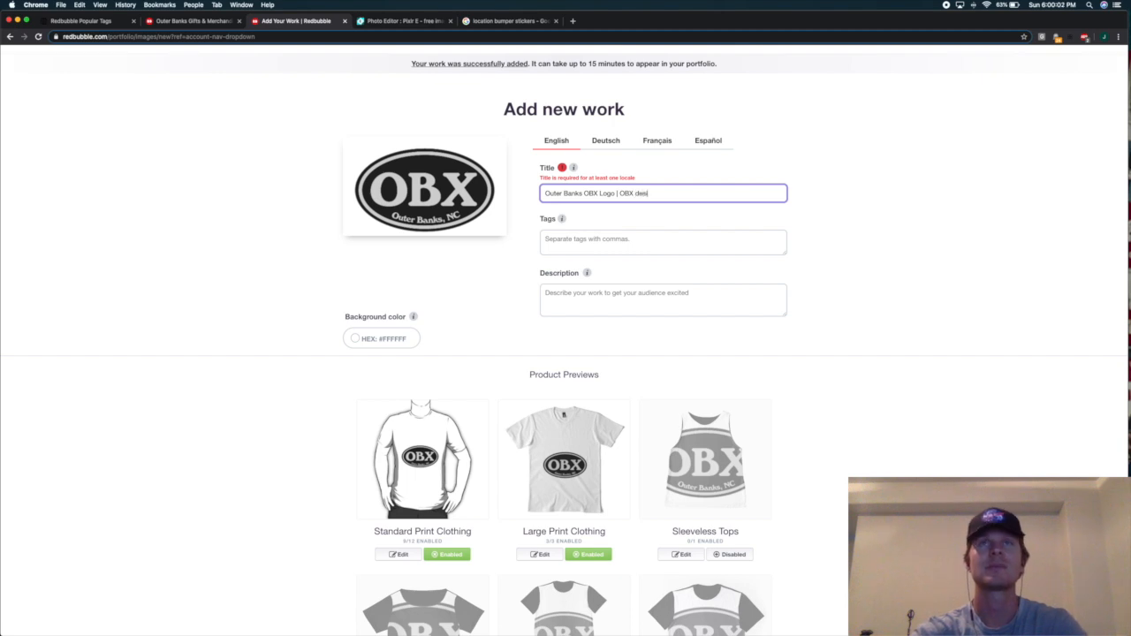
{"action": "type", "text": "gn"}
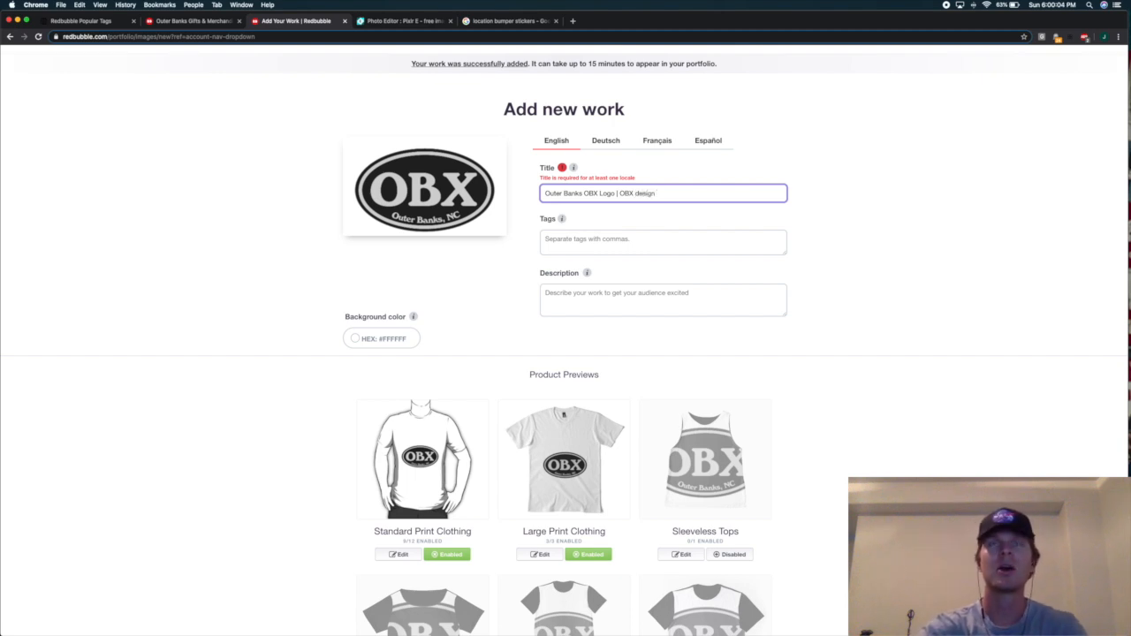
{"action": "type", "text": "|"}
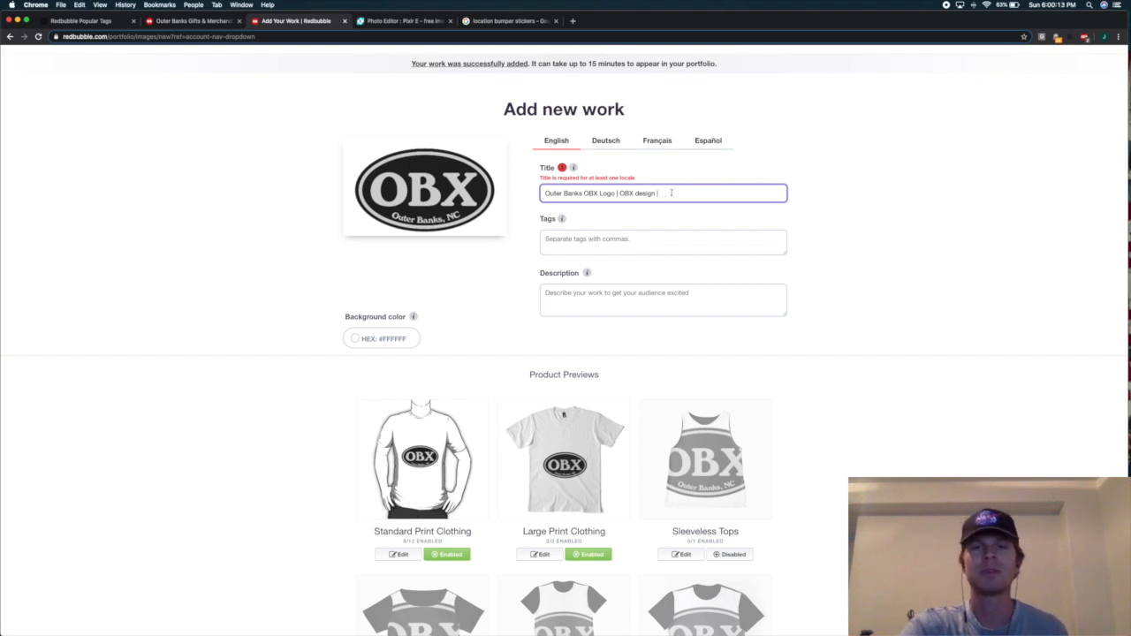
{"action": "double_click", "coordinate": [637, 192]}
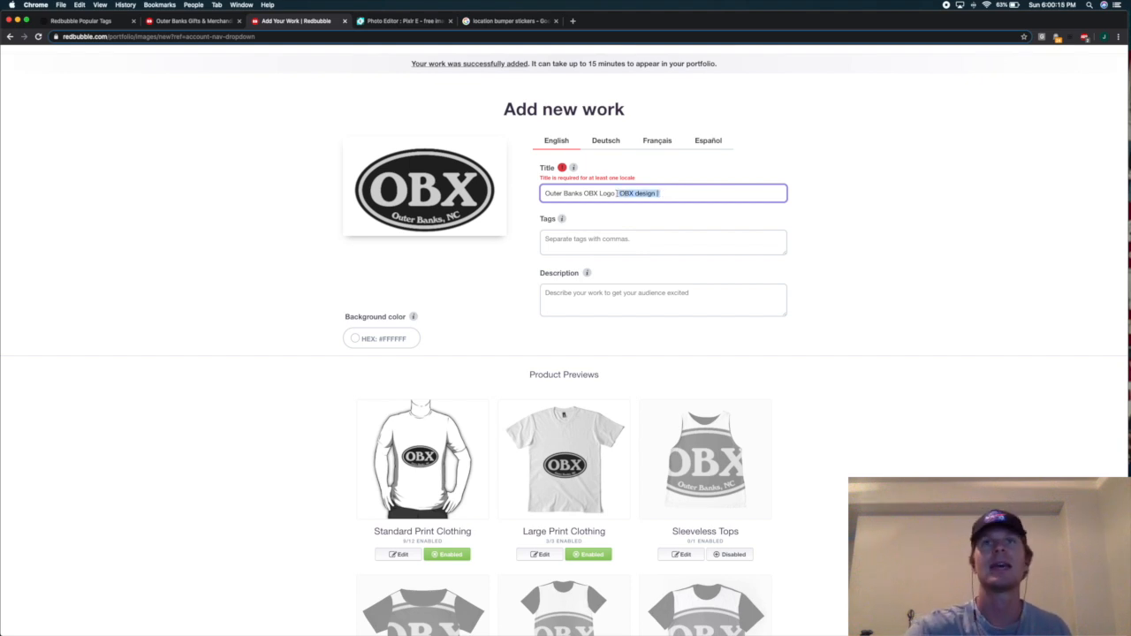
{"action": "left_click", "coordinate": [663, 242]}
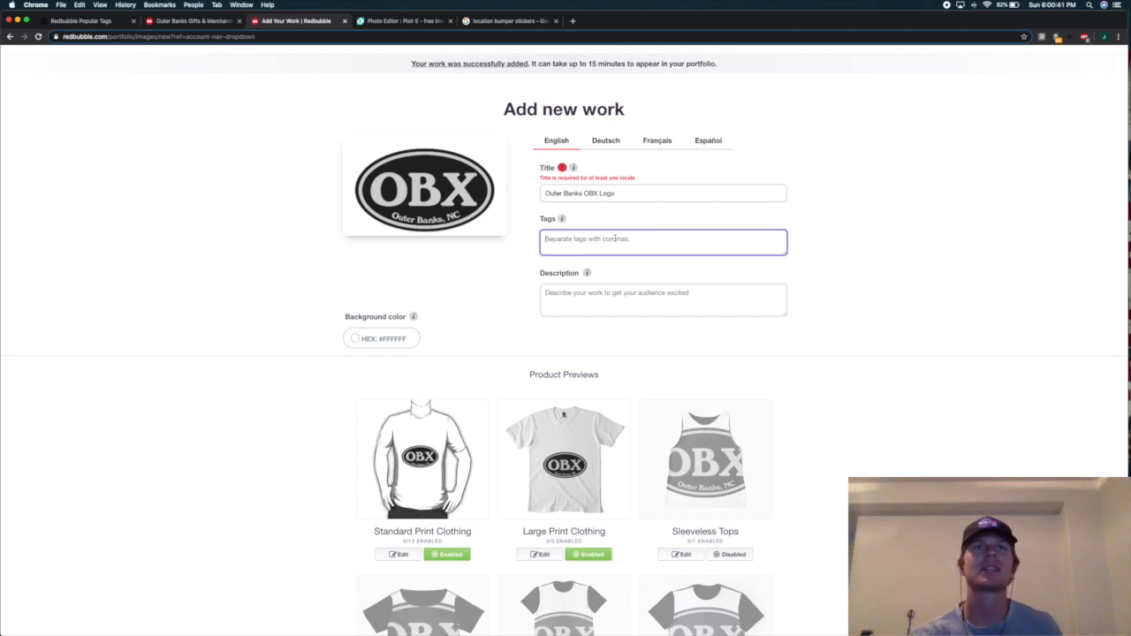
{"action": "mouse_move", "coordinate": [626, 232]}
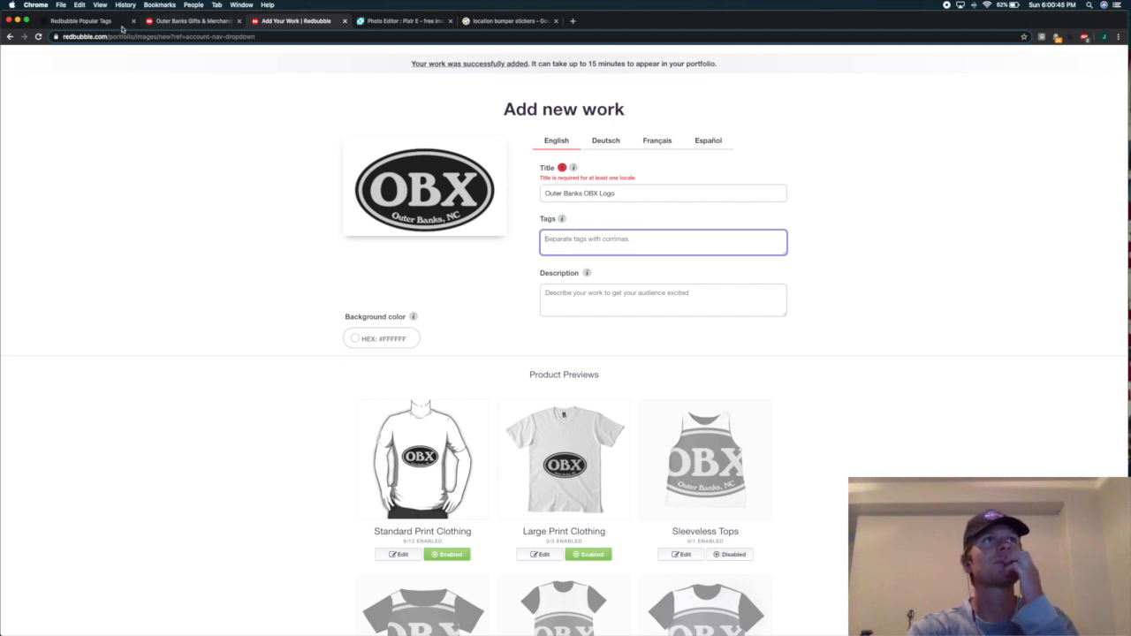
Filter the Popular Tags table by 'outer banks', showing 39 matching tags
{"action": "left_click", "coordinate": [80, 20]}
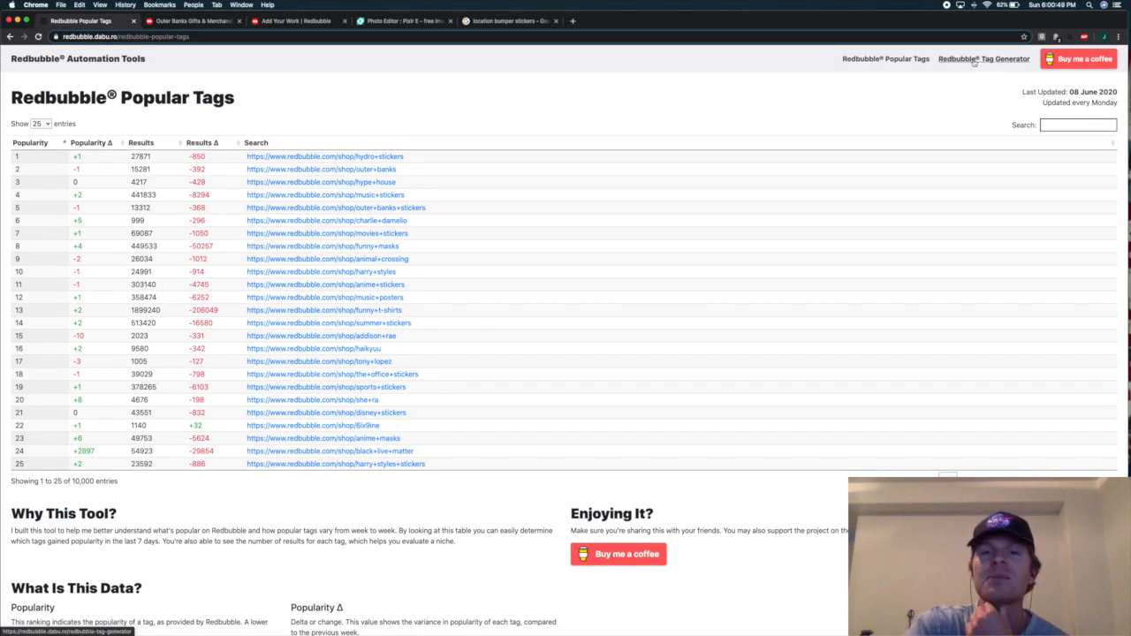
{"action": "left_click", "coordinate": [1077, 125]}
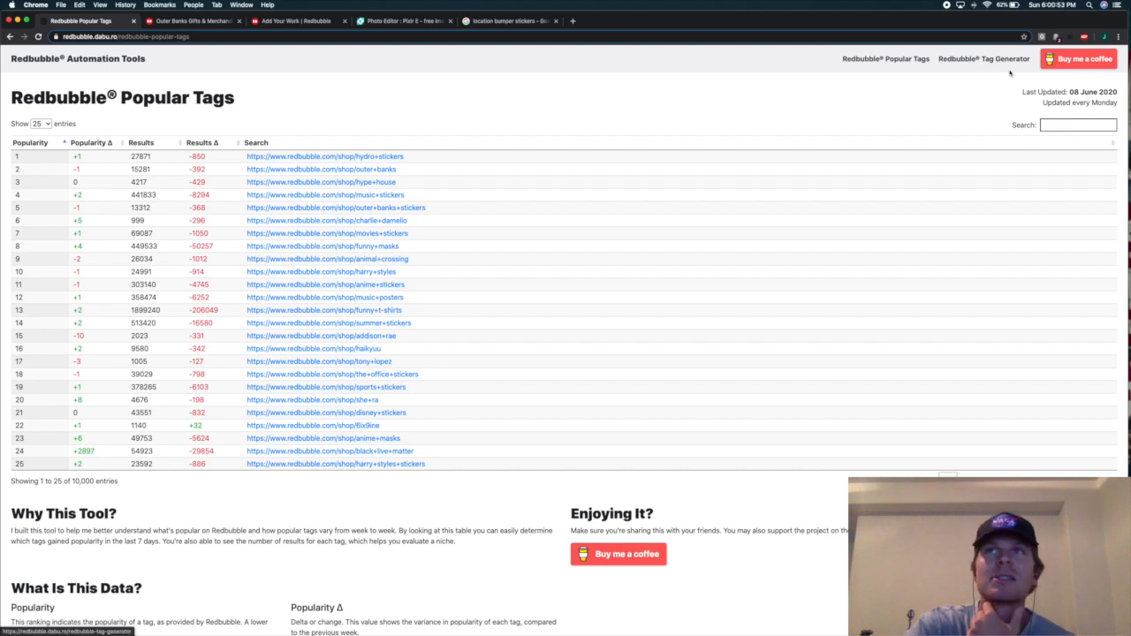
{"action": "left_click", "coordinate": [1078, 125]}
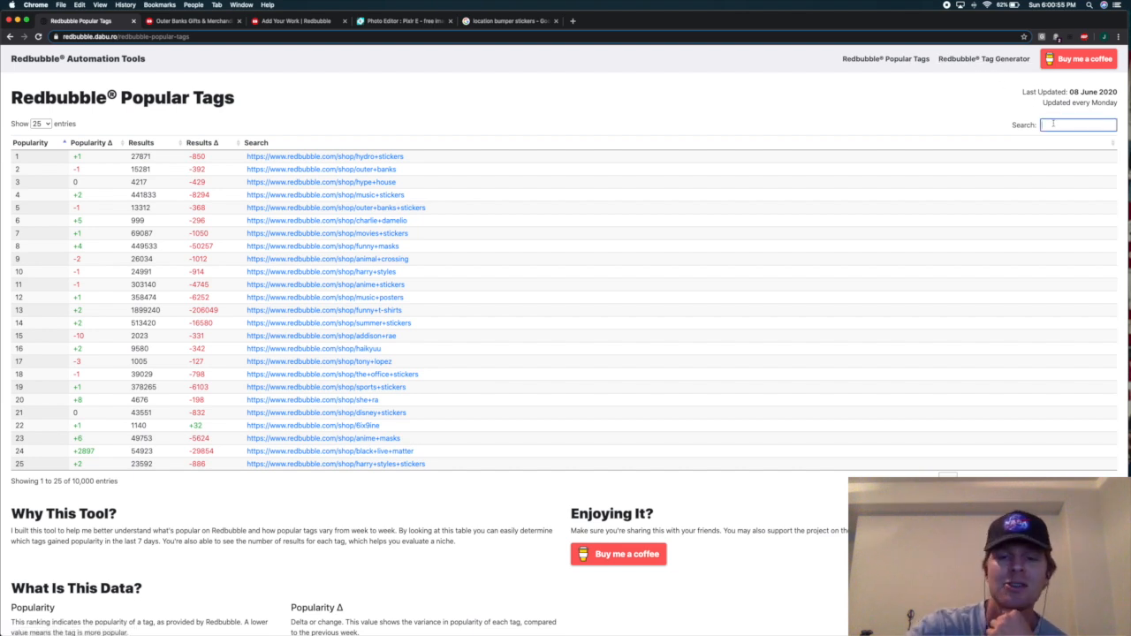
{"action": "type", "text": "outer"}
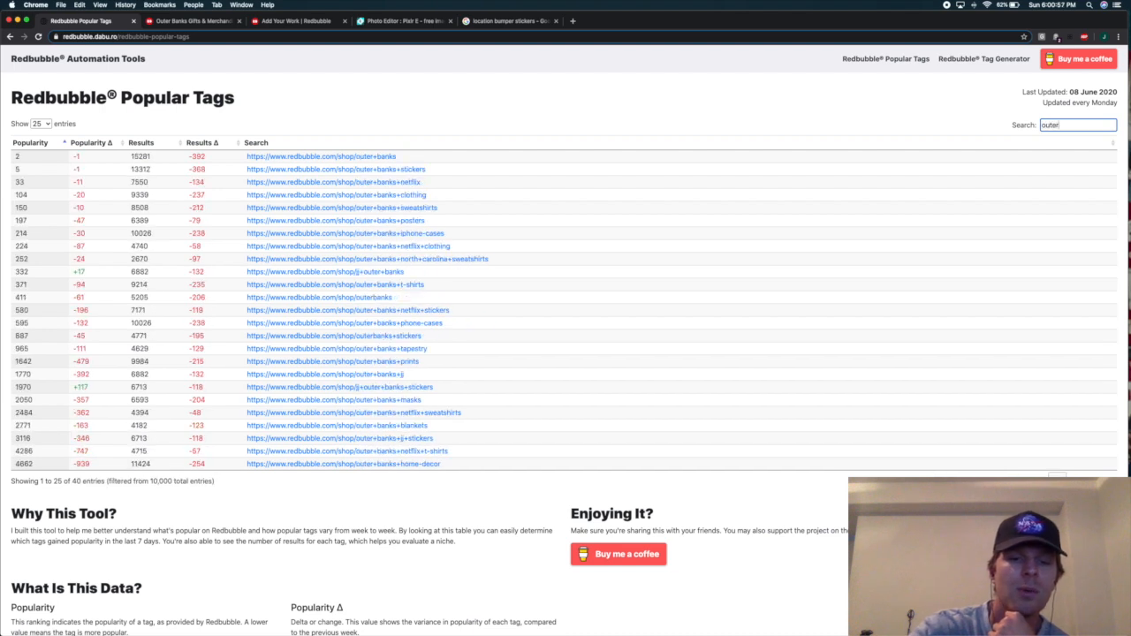
{"action": "type", "text": "banks"}
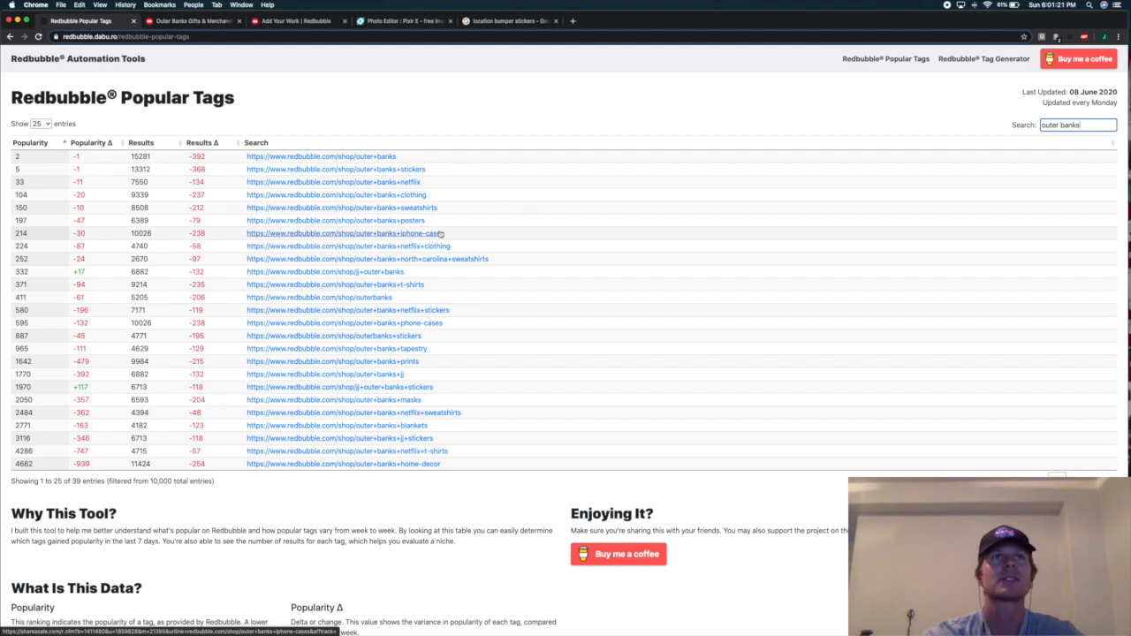
{"action": "mouse_move", "coordinate": [475, 238]}
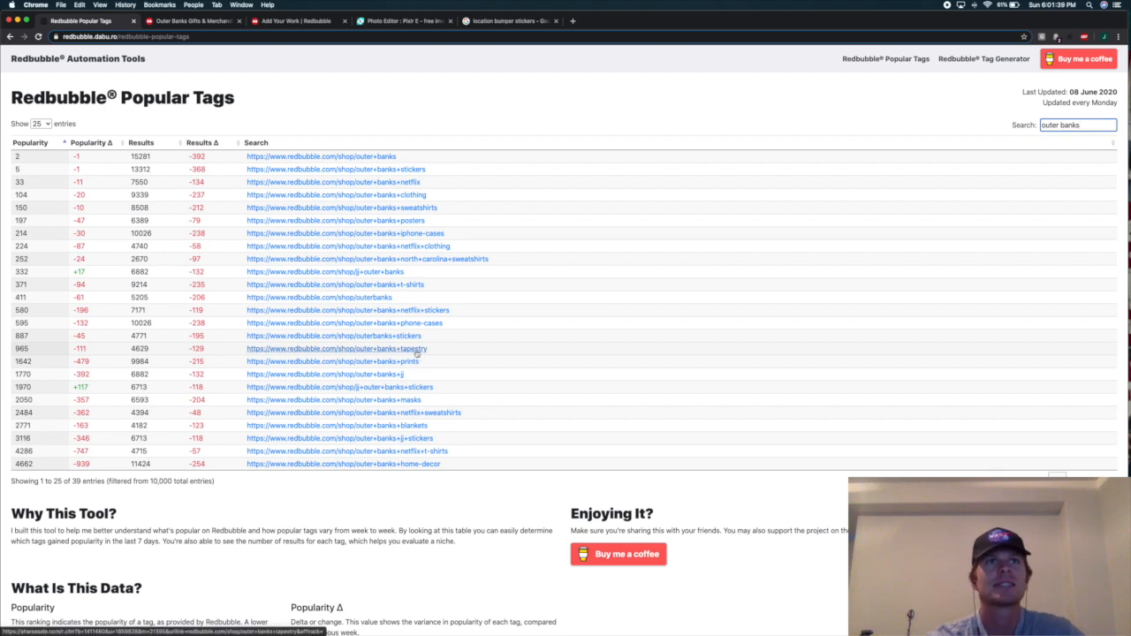
{"action": "mouse_move", "coordinate": [418, 400]}
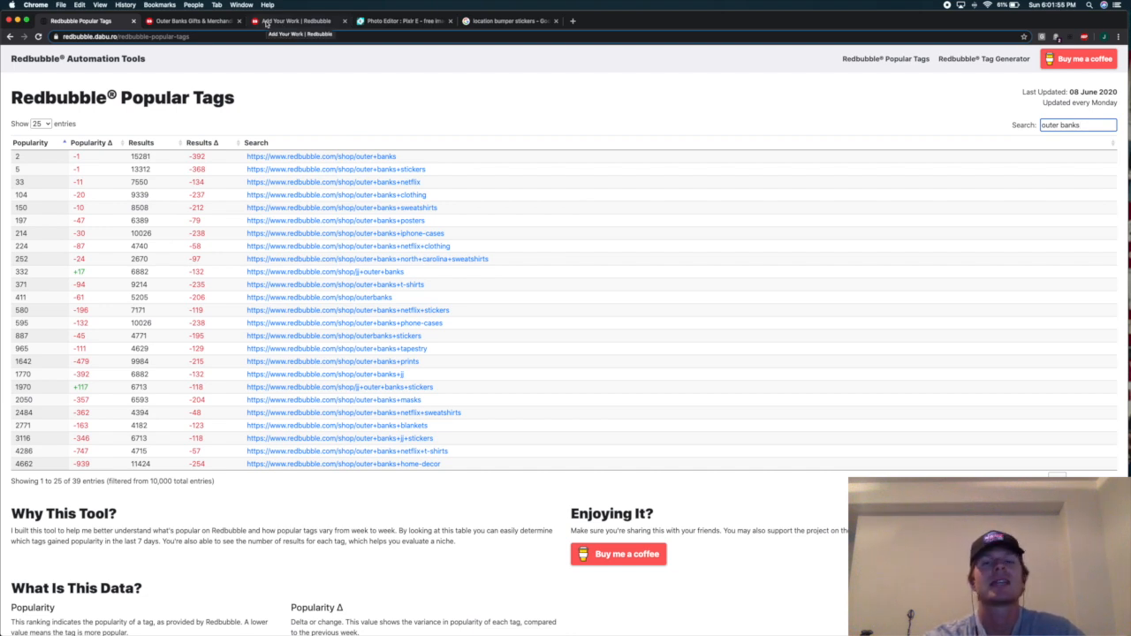
{"action": "mouse_move", "coordinate": [568, 182]}
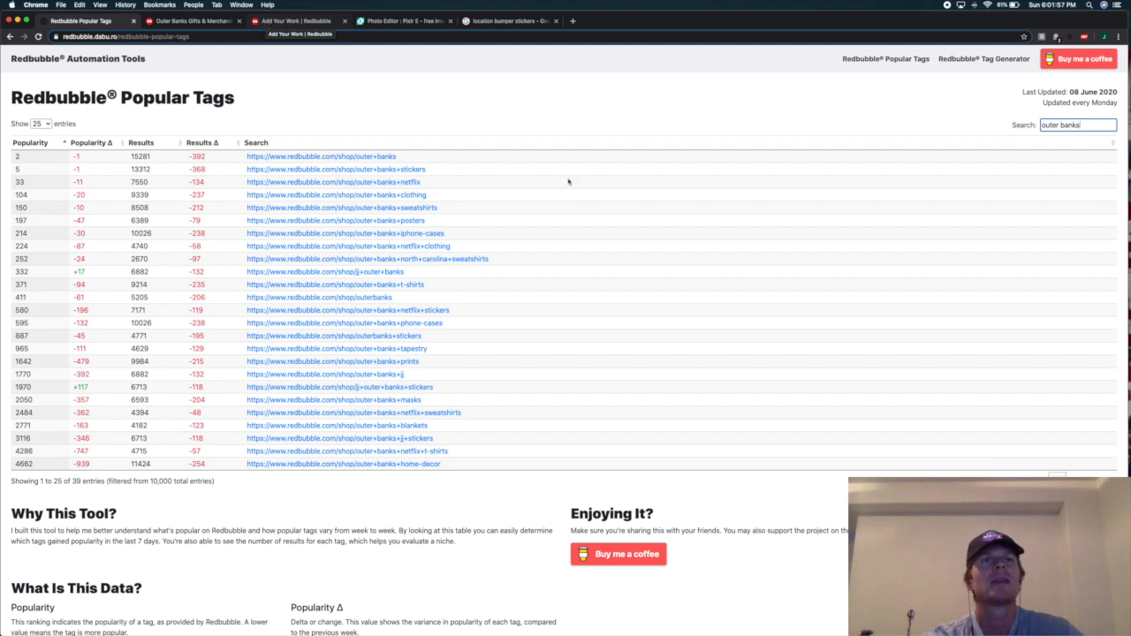
{"action": "mouse_move", "coordinate": [484, 290]}
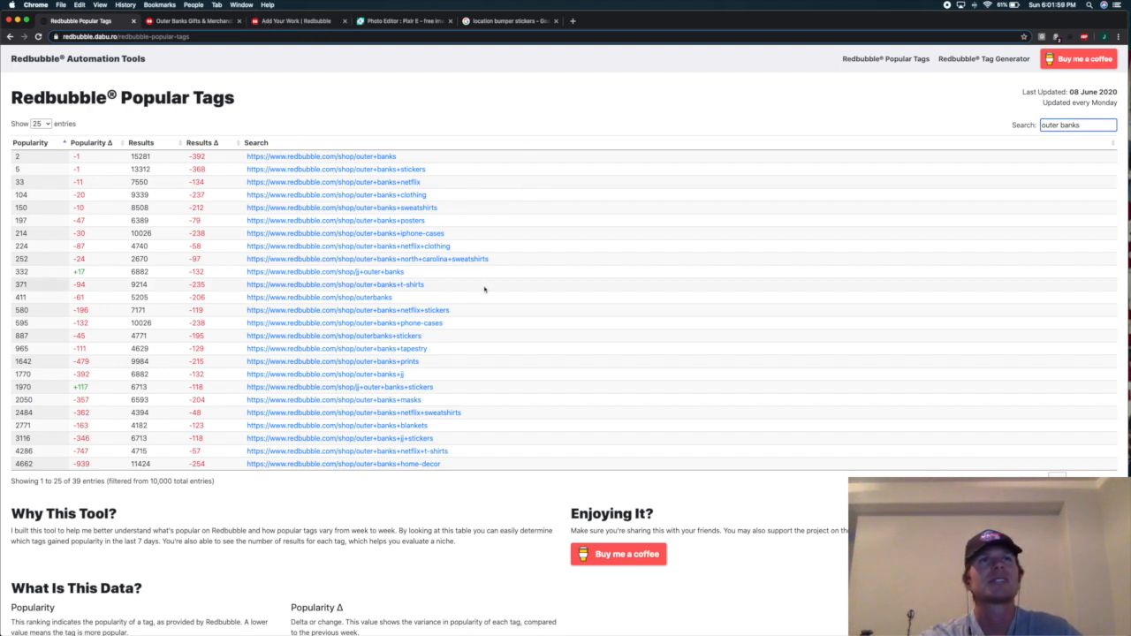
{"action": "mouse_move", "coordinate": [418, 281]}
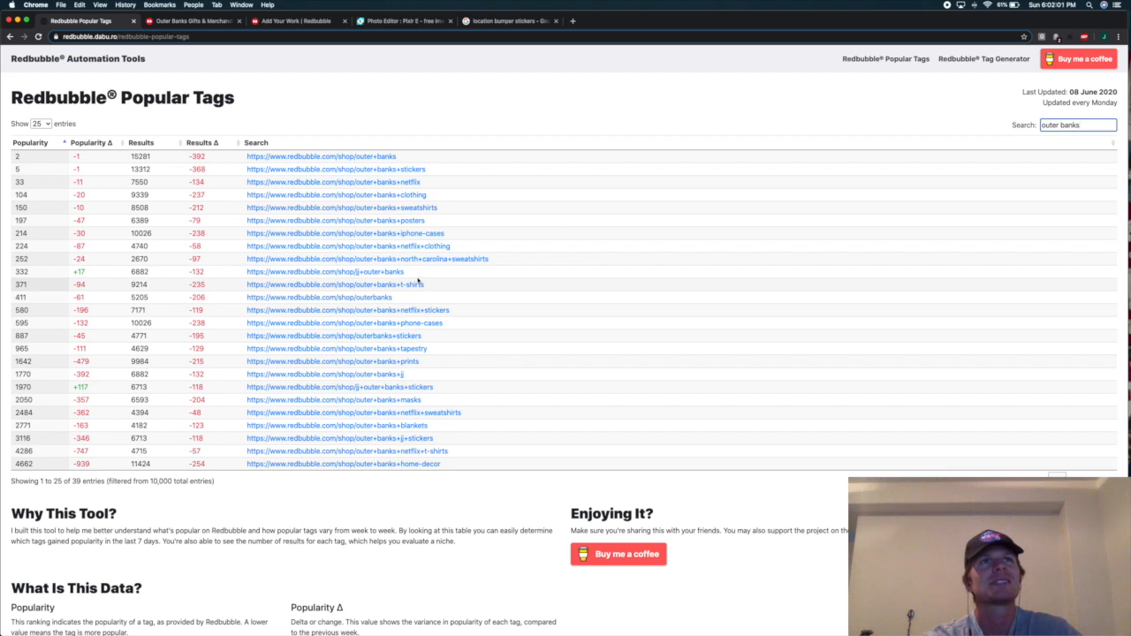
{"action": "mouse_move", "coordinate": [426, 372]}
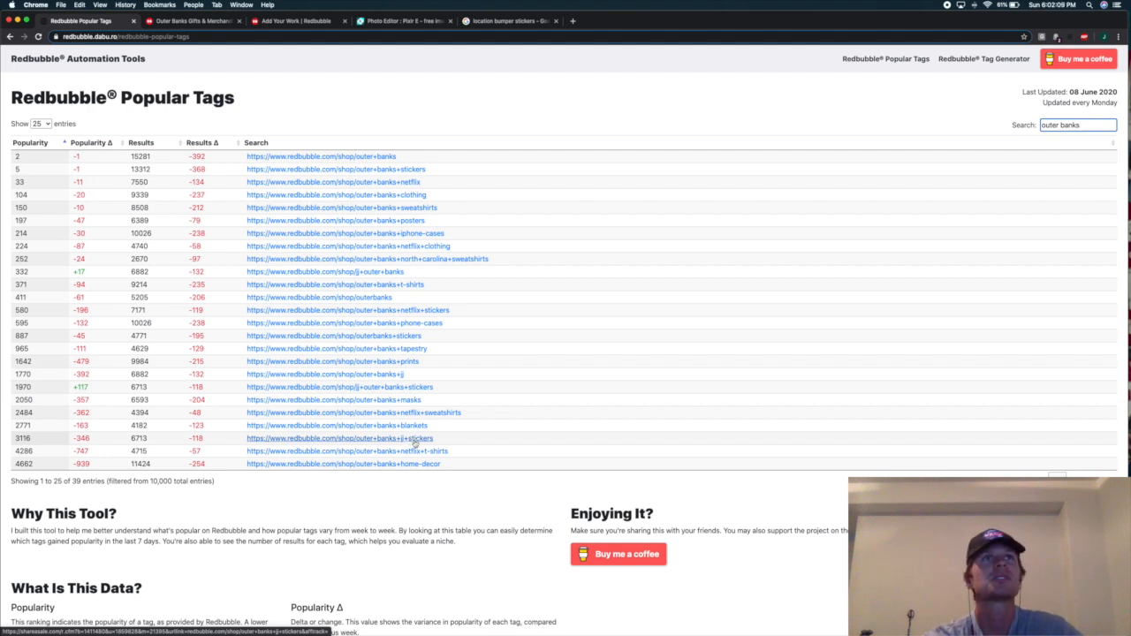
{"action": "mouse_move", "coordinate": [439, 363]}
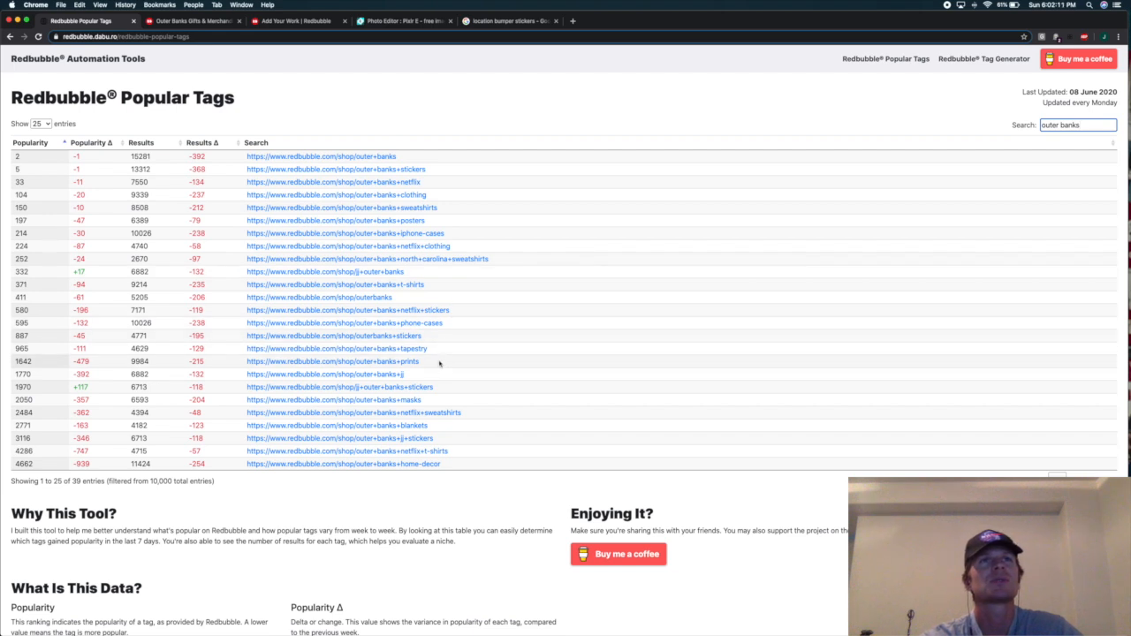
{"action": "mouse_move", "coordinate": [298, 108]}
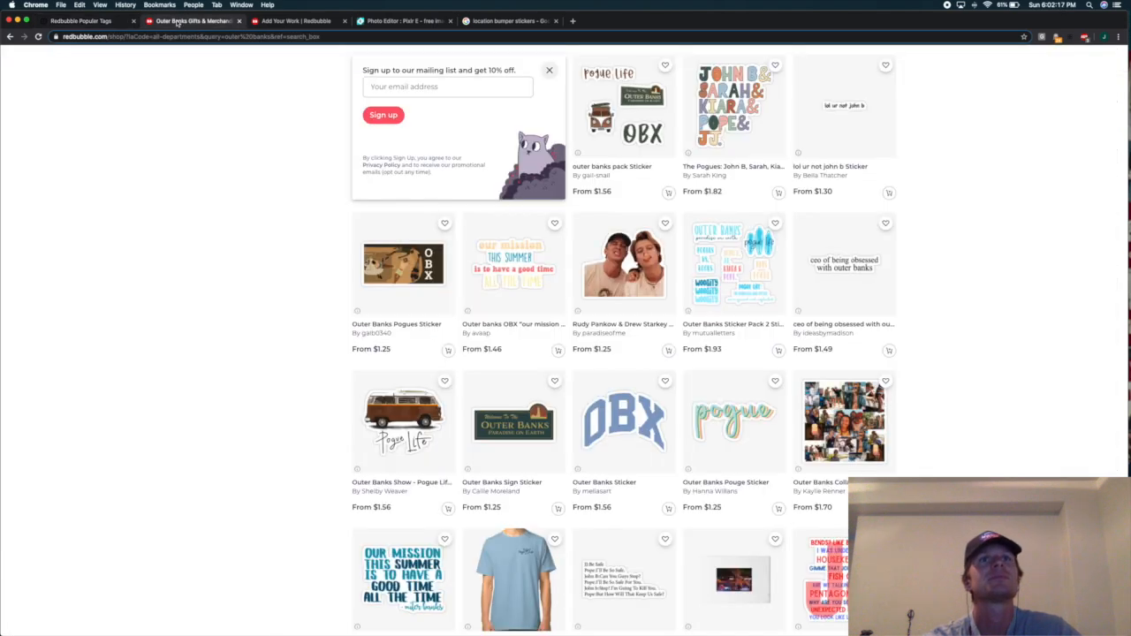
Return to the Add new work form to enter the first tag, outer banks
{"action": "left_click", "coordinate": [291, 20]}
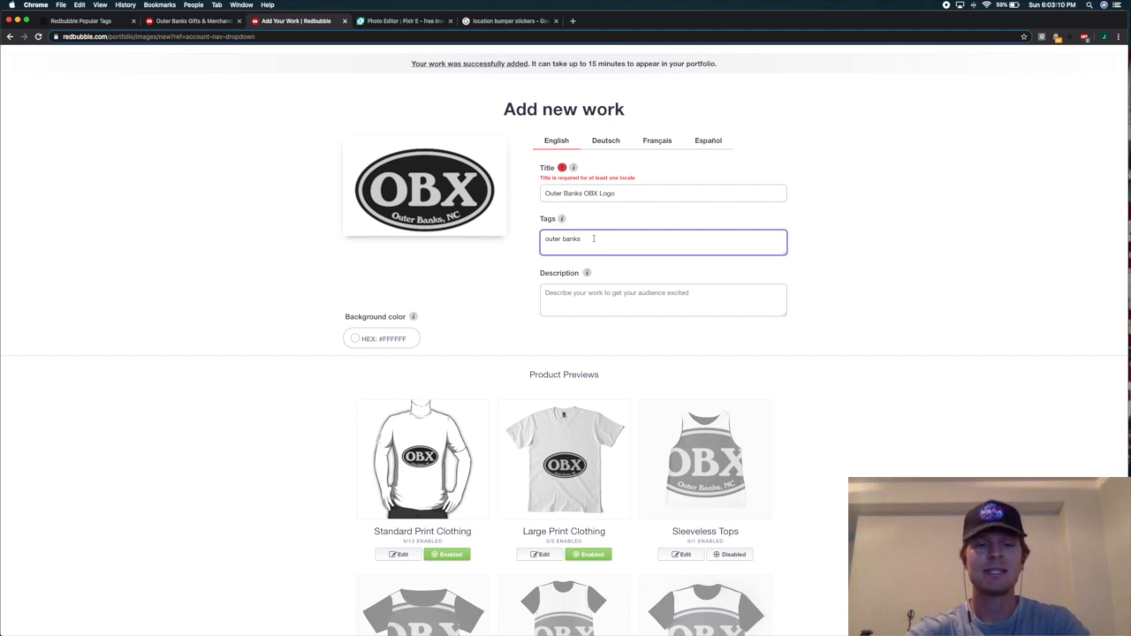
Add OBX tags: obx logo, obx clothing, obx location sticker, obx bumper stickers and more
{"action": "type", "text": "obx"}
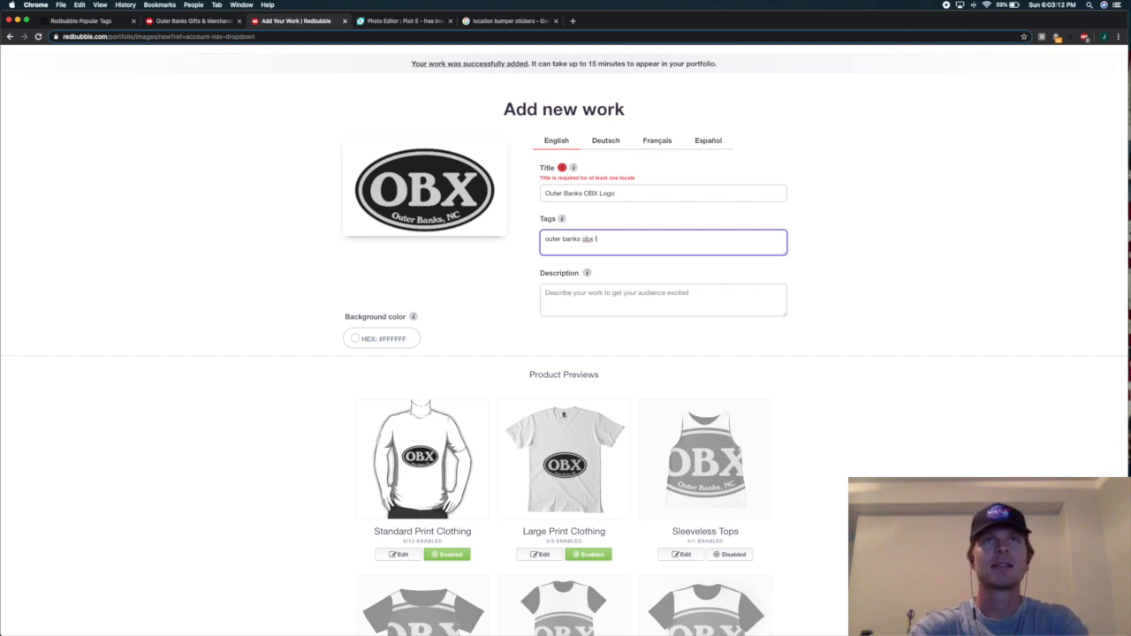
{"action": "type", "text": "logo"}
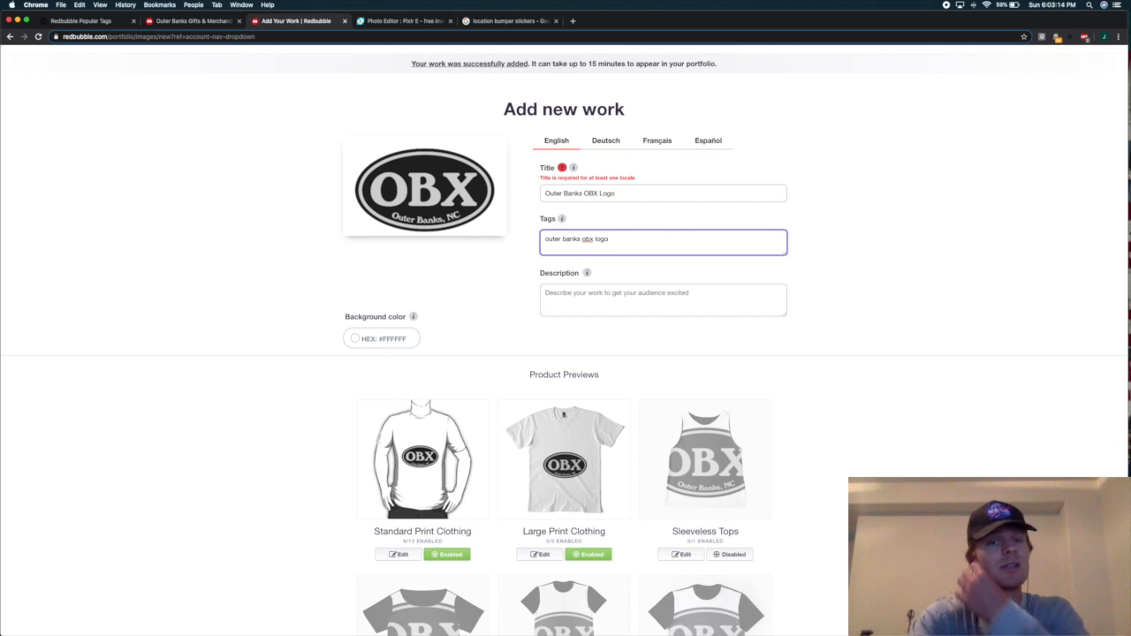
{"action": "type", "text": ","}
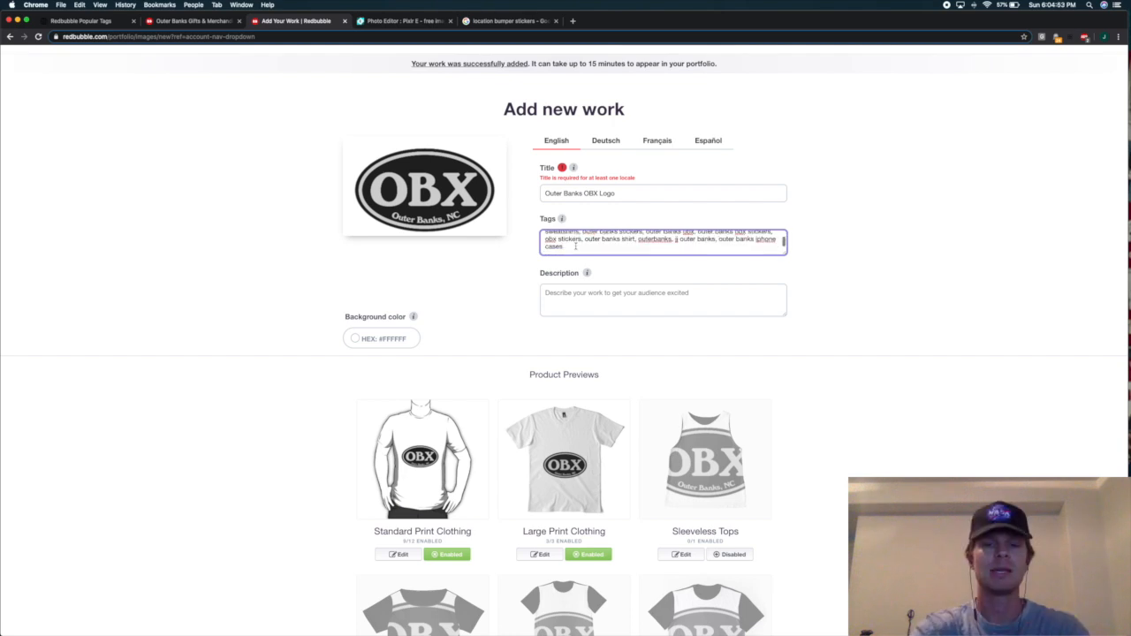
{"action": "type", "text": "obx clot"}
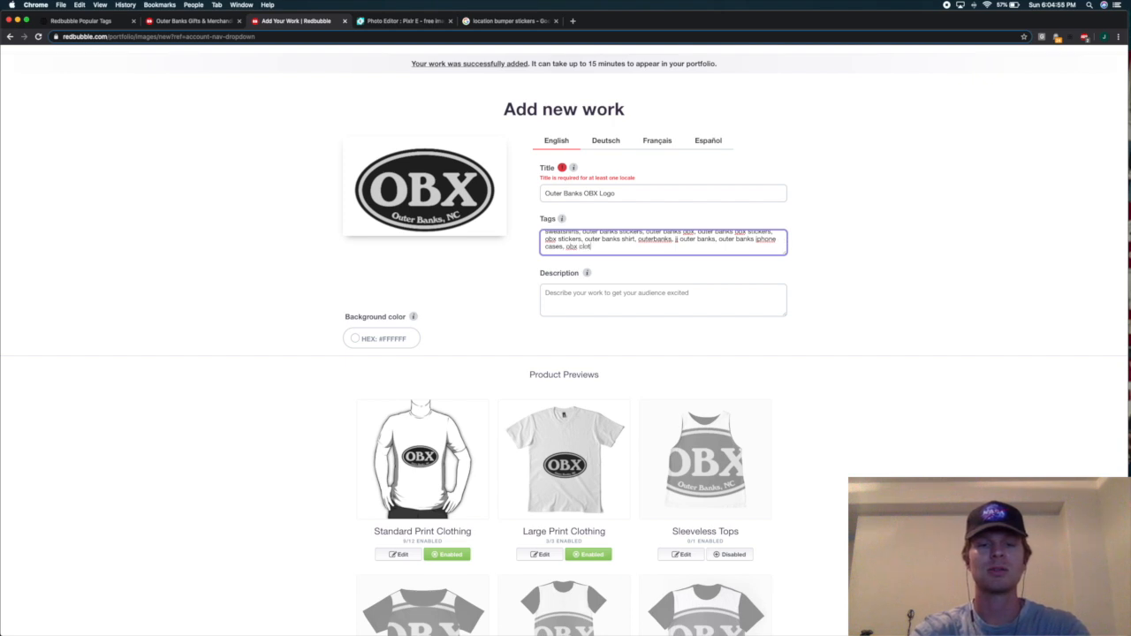
{"action": "type", "text": "clothing, obx shirts, obx sweatshirts"}
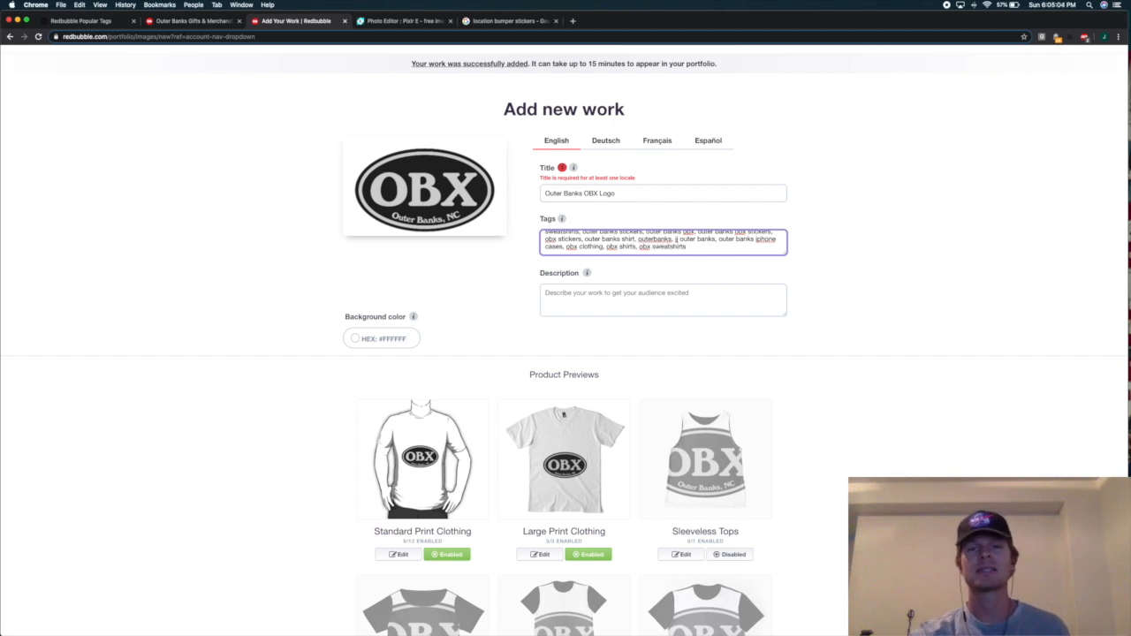
{"action": "mouse_move", "coordinate": [731, 342]}
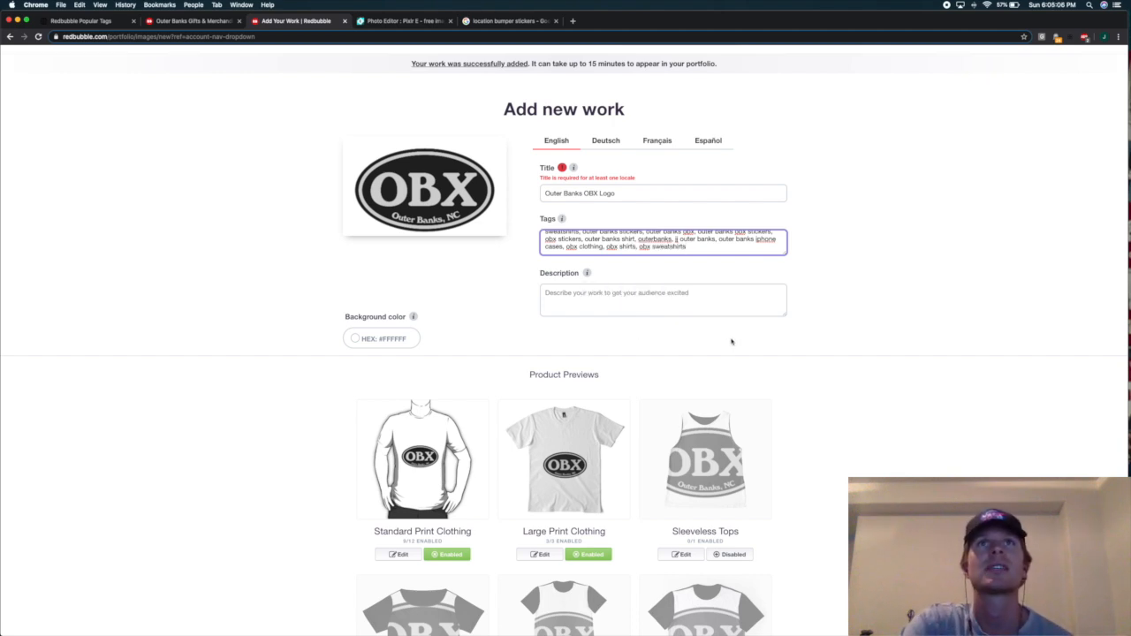
{"action": "mouse_move", "coordinate": [681, 270]}
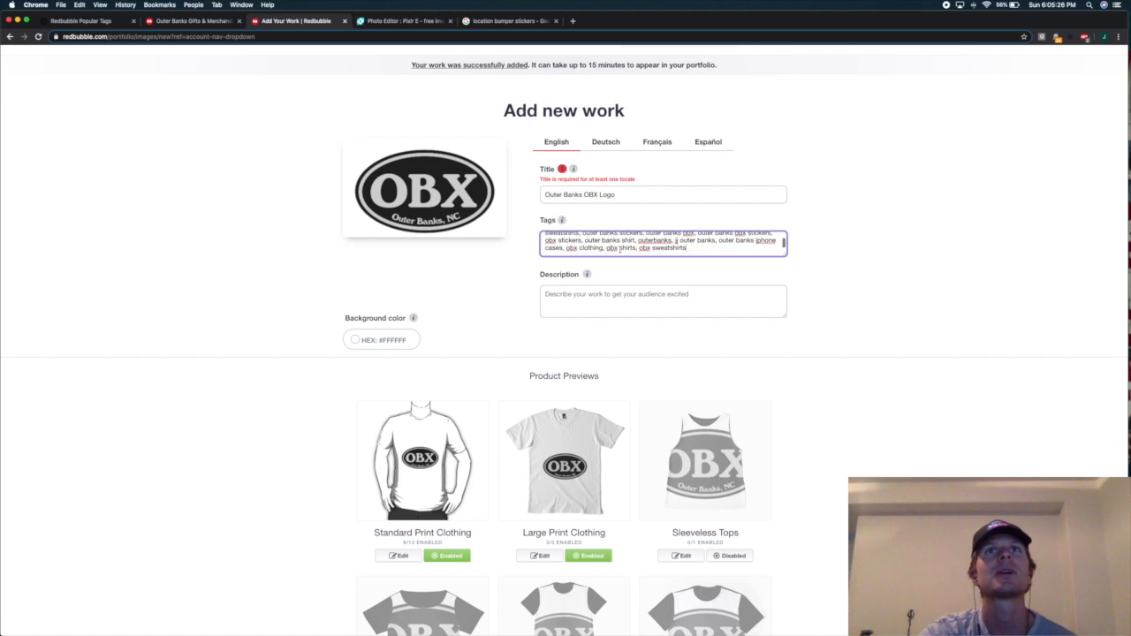
{"action": "mouse_move", "coordinate": [424, 203]}
{"action": "type", "text": ", obx"}
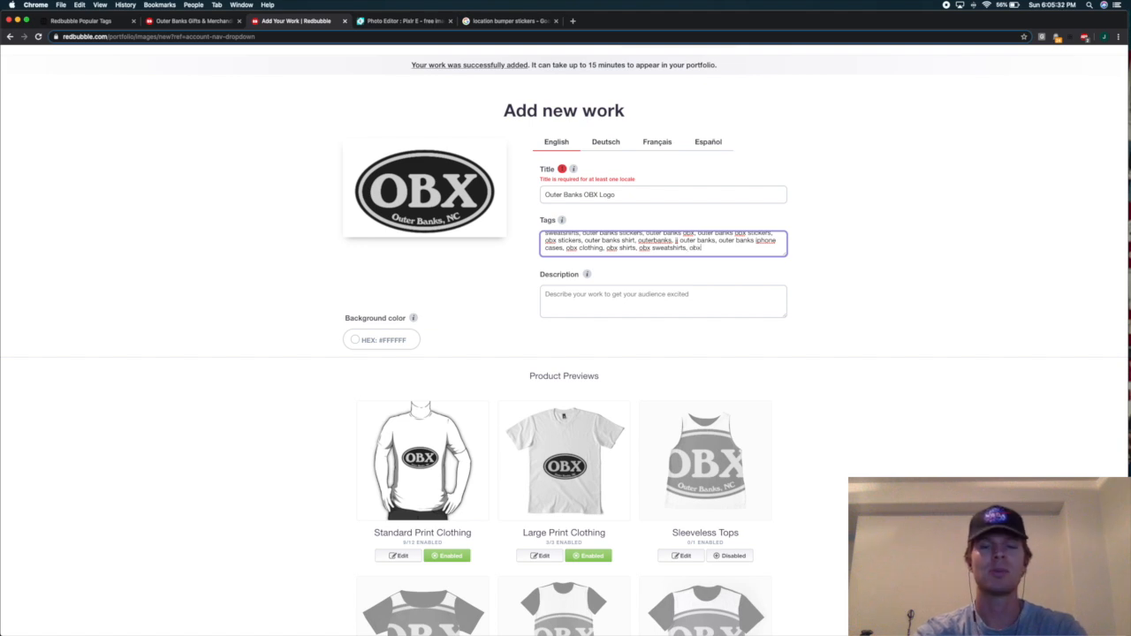
{"action": "type", "text": "location si"}
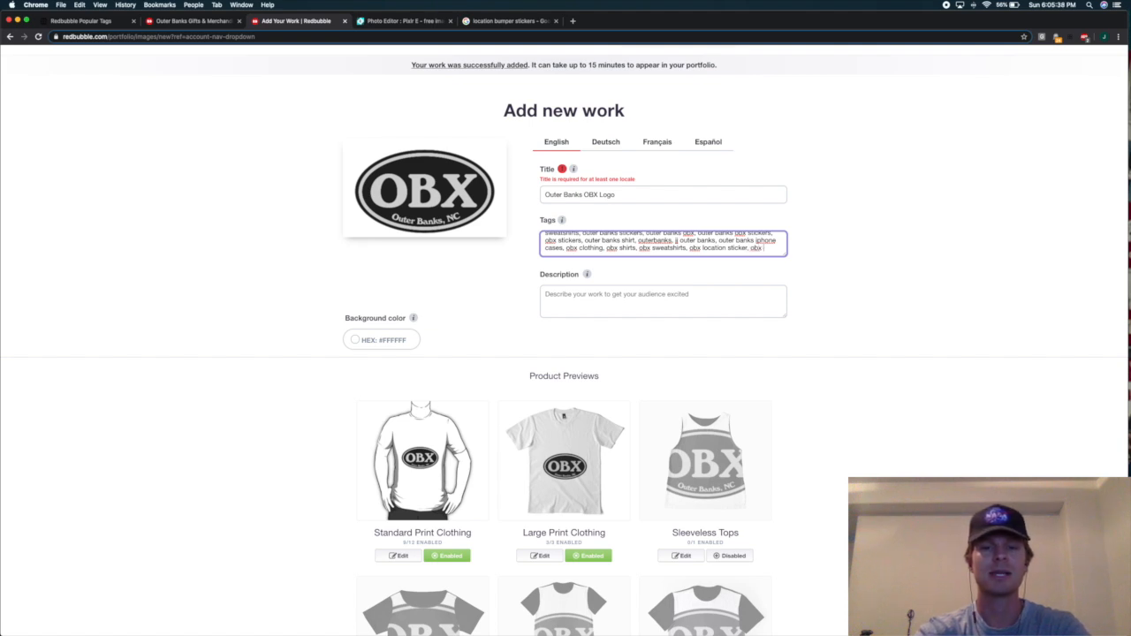
{"action": "type", "text": "obx bumper sticker,"}
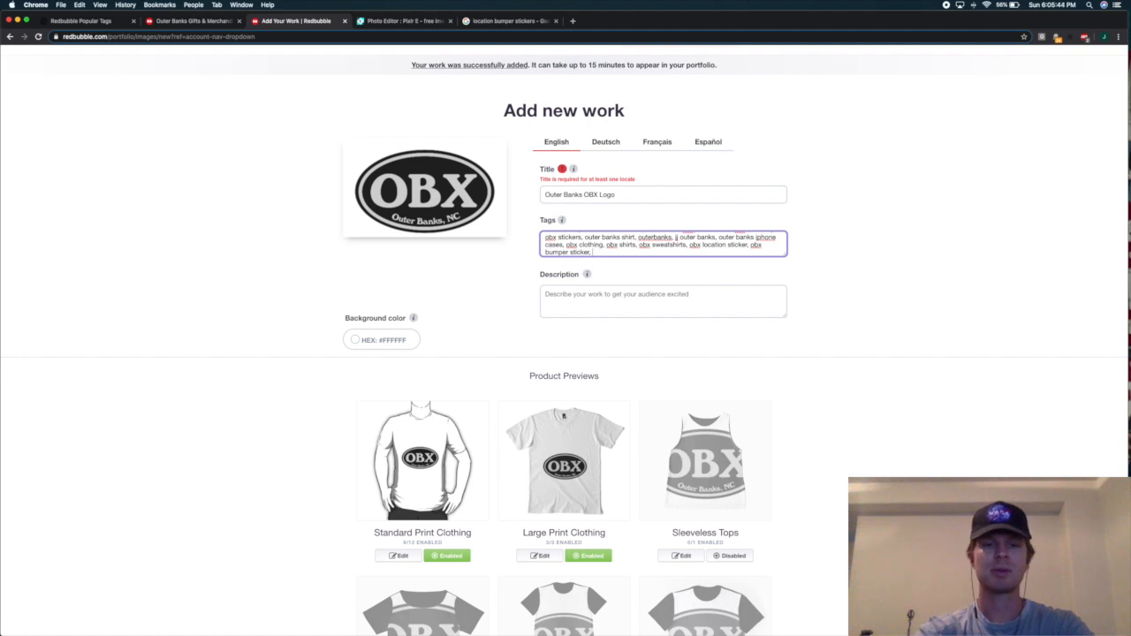
{"action": "type", "text": "obx ts"}
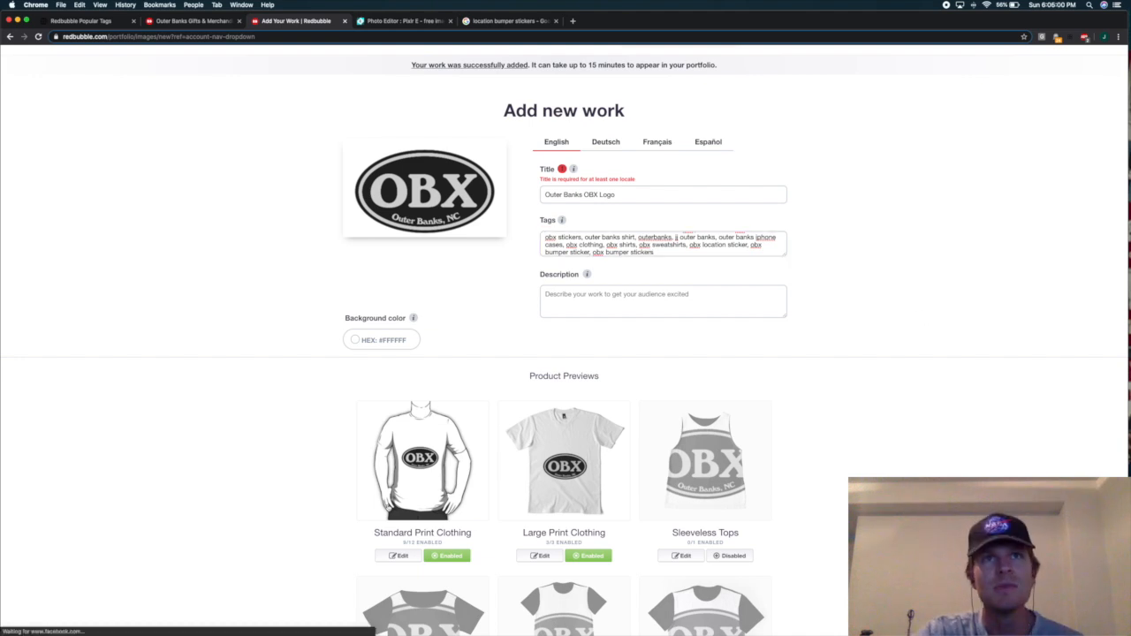
Review the product previews, then return to the Popular Tags site filtered by outer banks
{"action": "scroll", "scroll_direction": "down", "scroll_amount": 3}
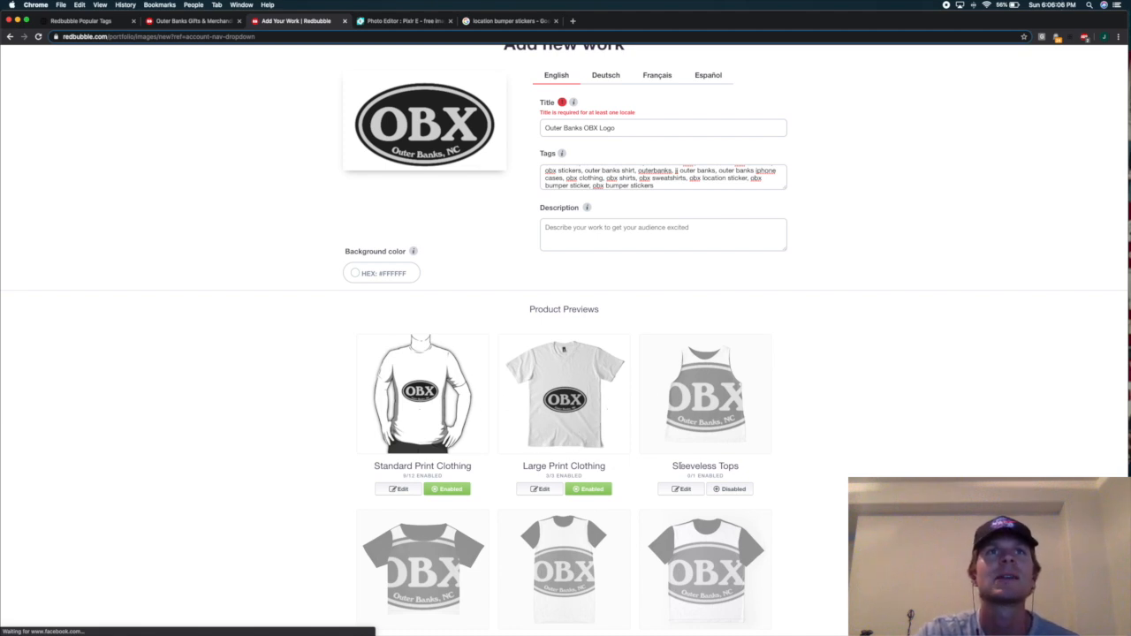
{"action": "scroll", "scroll_direction": "down", "scroll_amount": 3}
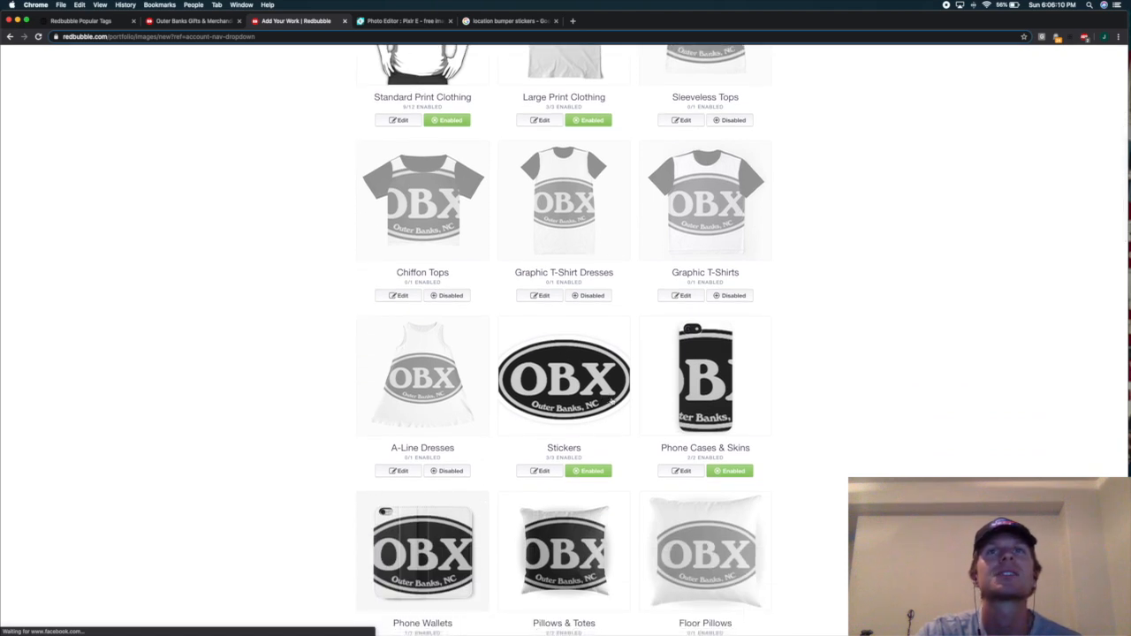
{"action": "scroll", "scroll_direction": "up", "scroll_amount": 3}
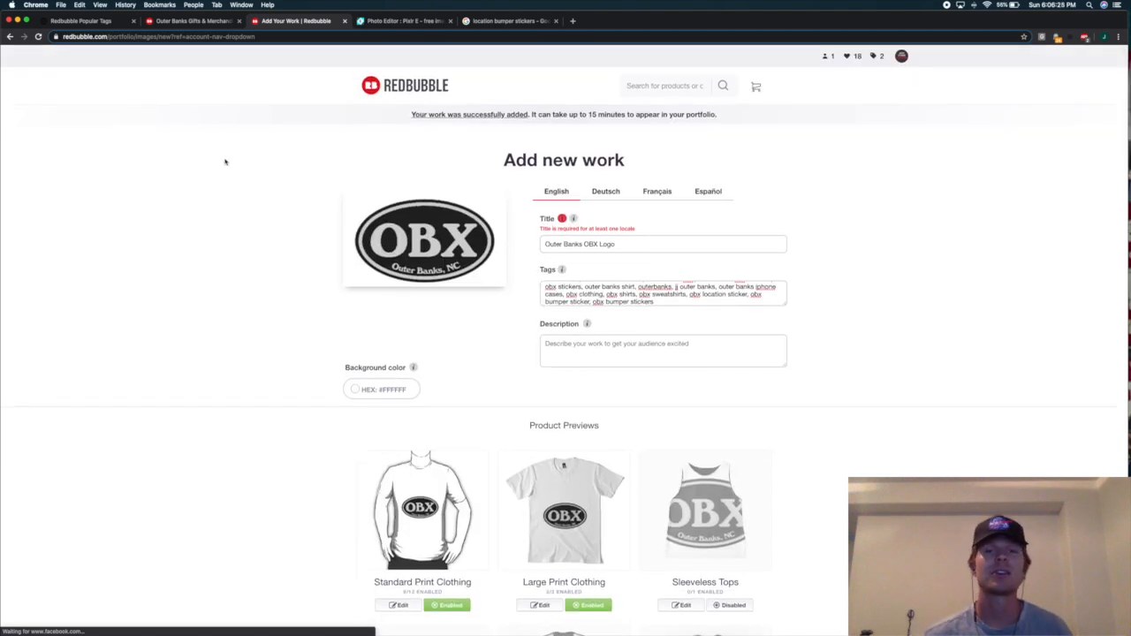
{"action": "mouse_move", "coordinate": [197, 136]}
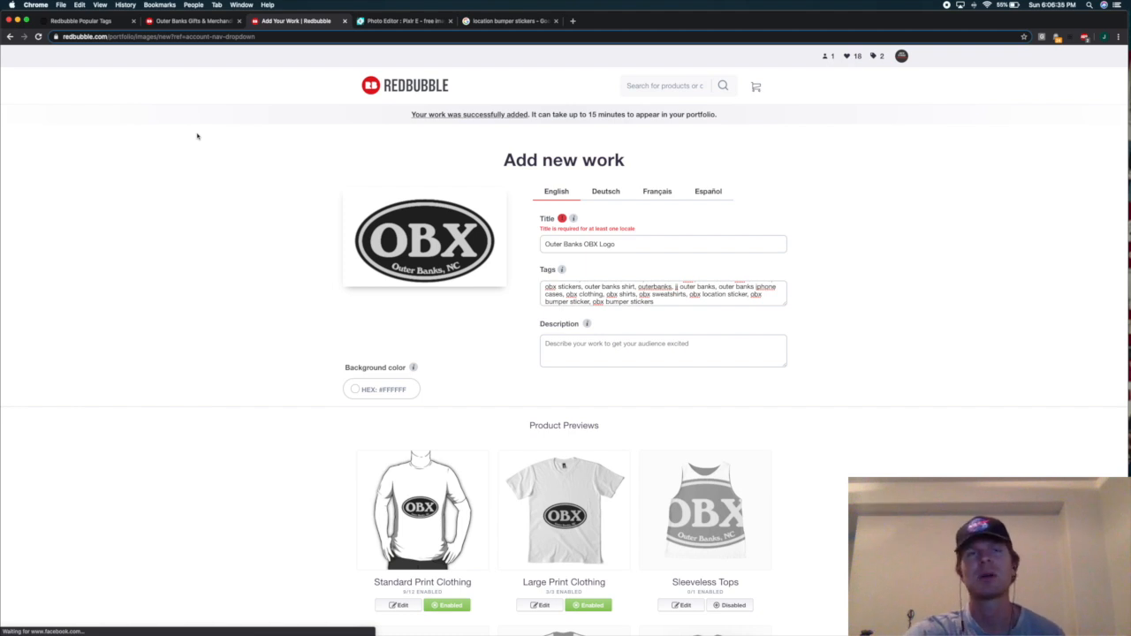
{"action": "mouse_move", "coordinate": [432, 104]}
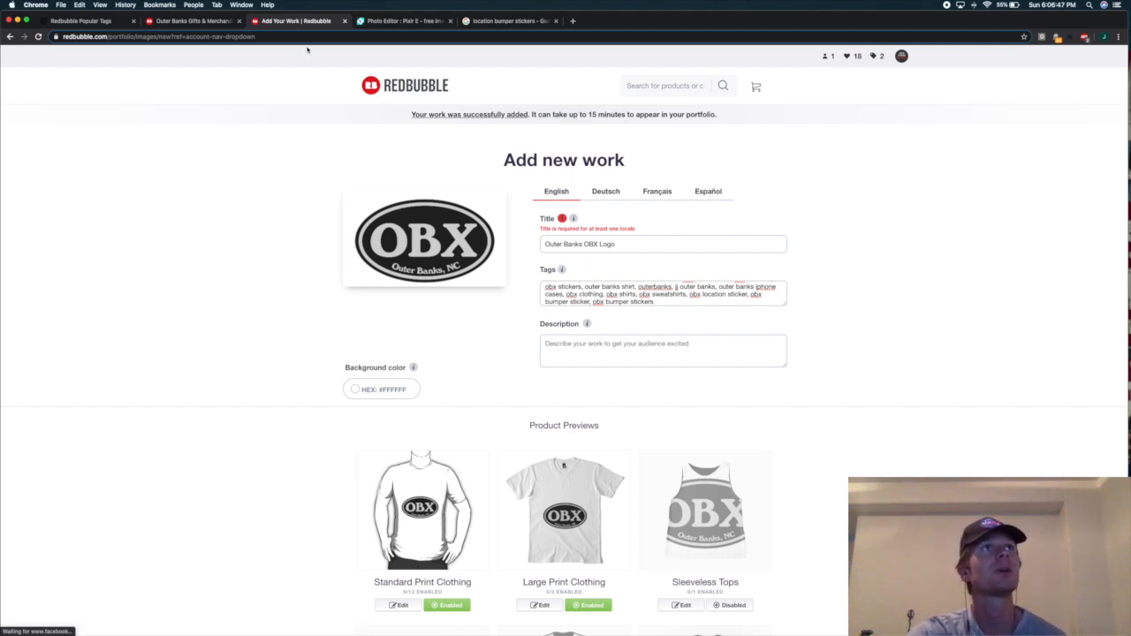
{"action": "left_click", "coordinate": [79, 20]}
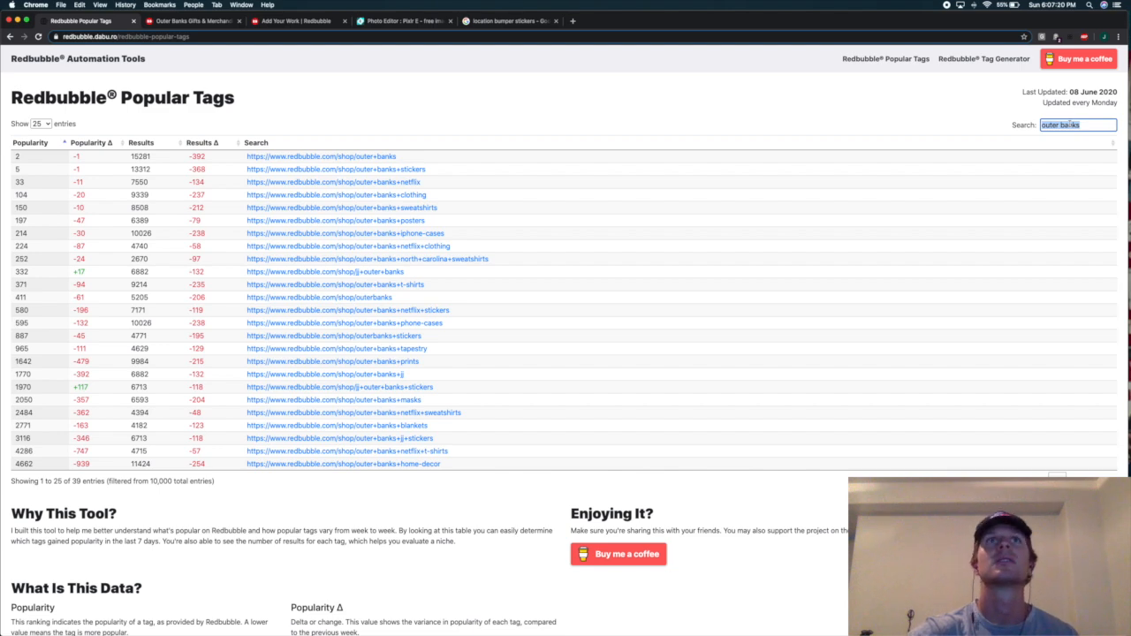
Filter the Popular Tags table by 'kanye' to show the 10 kanye west entries
{"action": "type", "text": "hi"}
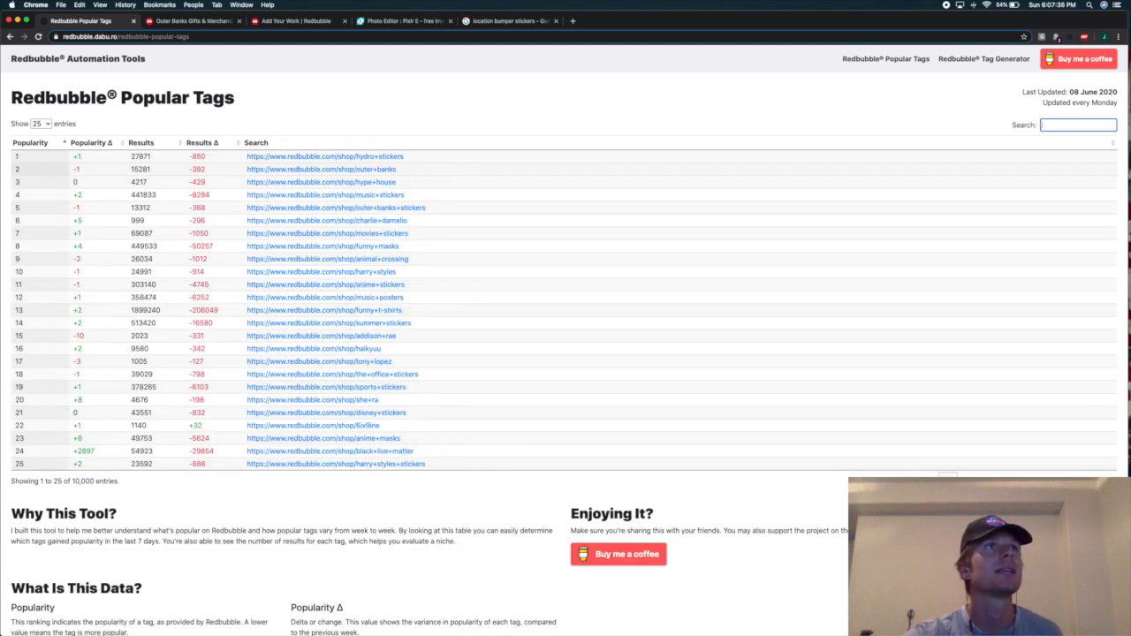
{"action": "type", "text": "kanye"}
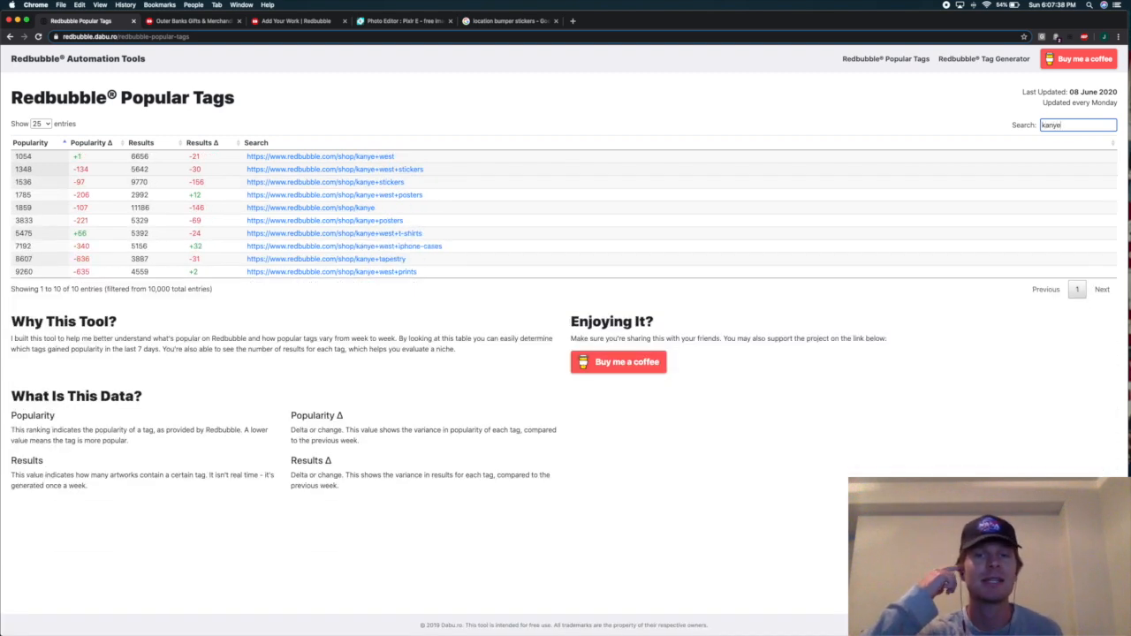